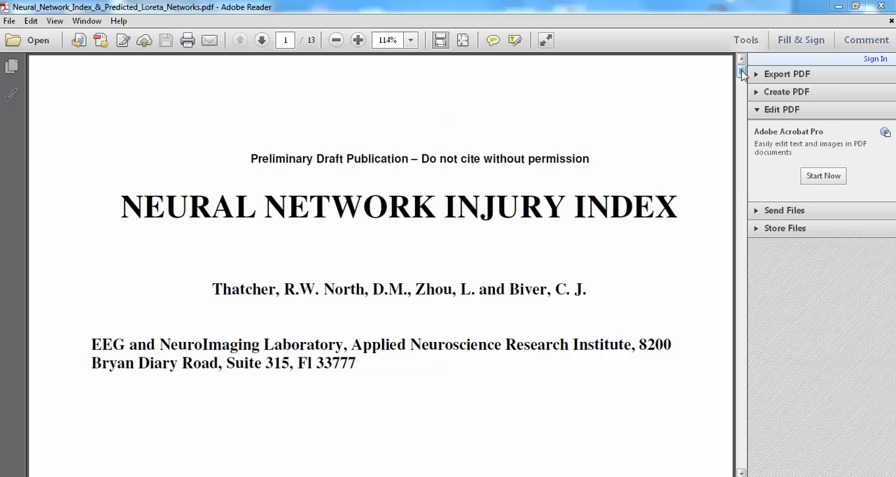
# - Scroll the paper from the title page down to the 2.0 Methods and 2.1 Subjects text on page 2
pyautogui.scroll(-3)
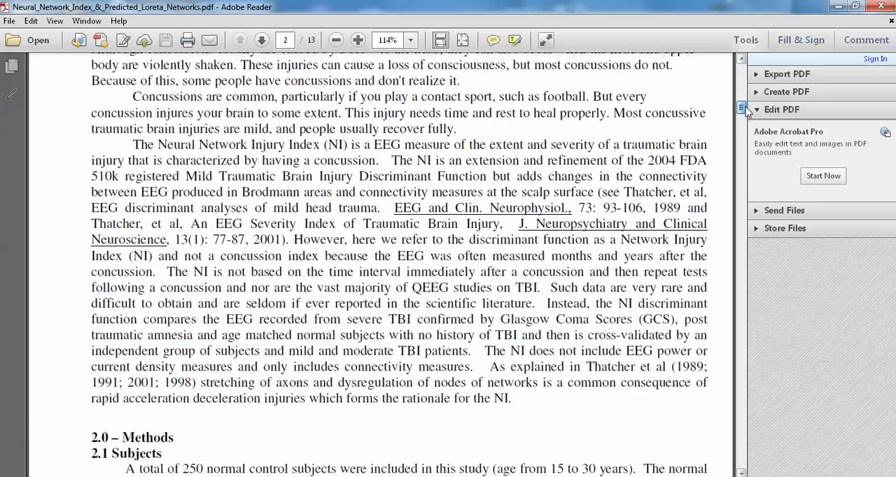
pyautogui.scroll(-3)
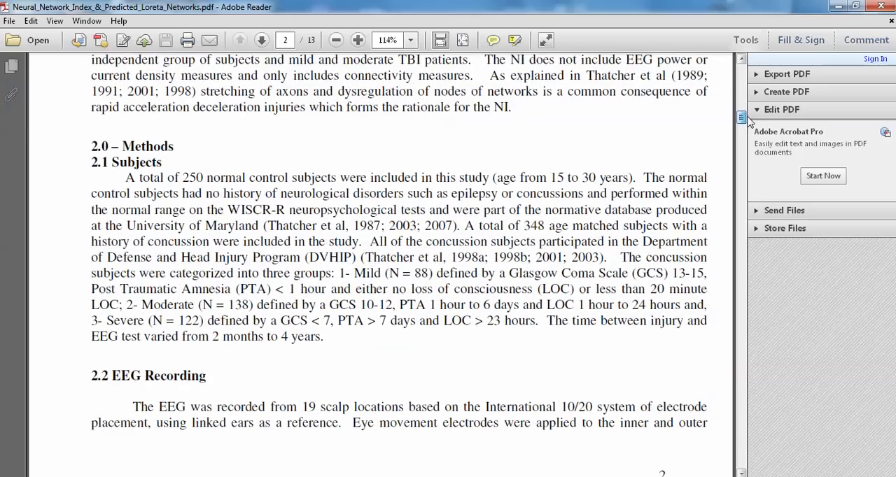
pyautogui.scroll(-3)
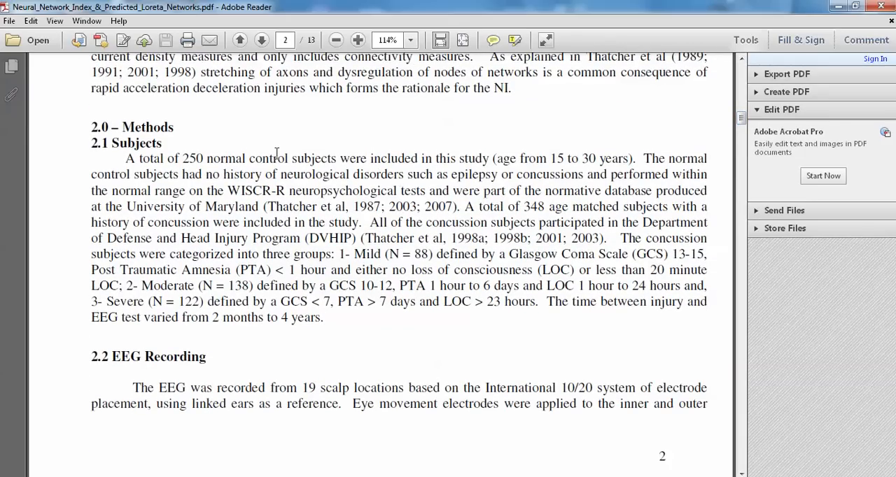
pyautogui.moveTo(343, 146)
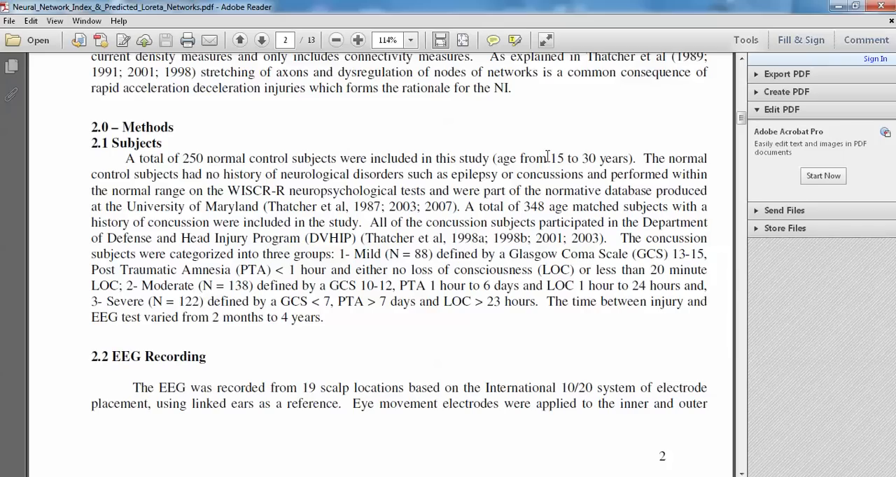
pyautogui.moveTo(546, 210)
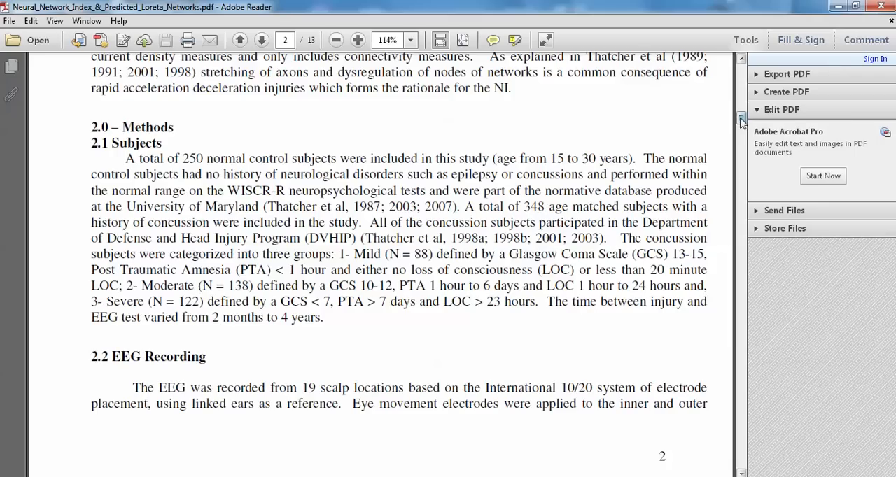
# - Scroll the paper down to section 2.3, Cross-Spectral Analysis and LORETA computation, on page 3
pyautogui.scroll(-3)
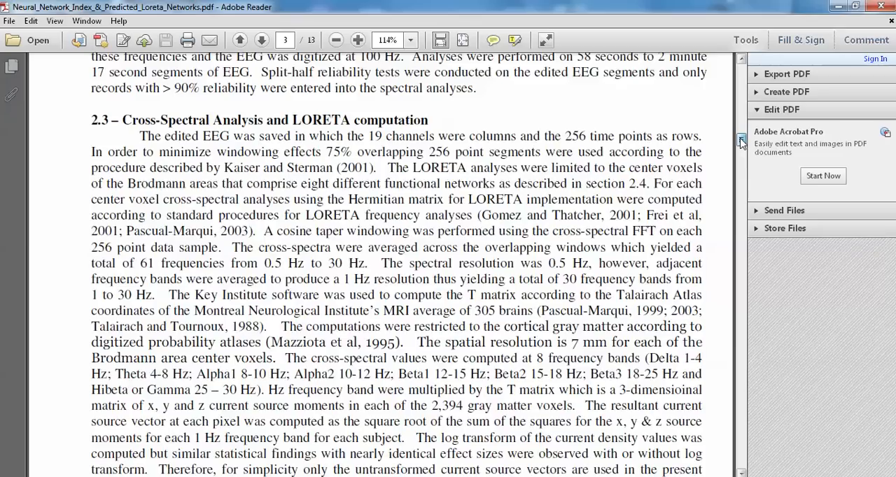
# - Scroll the paper down to Table IV on page 4, the eight LORETA networks with Brodmann areas
pyautogui.scroll(-3)
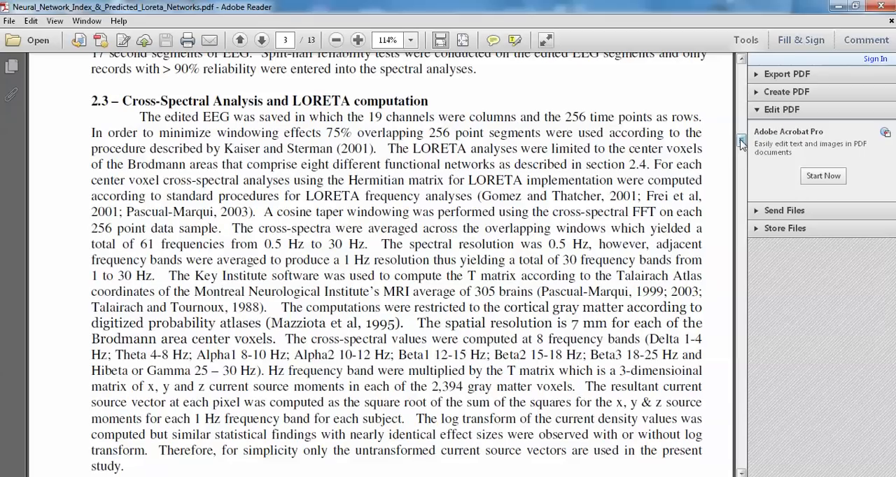
pyautogui.scroll(-3)
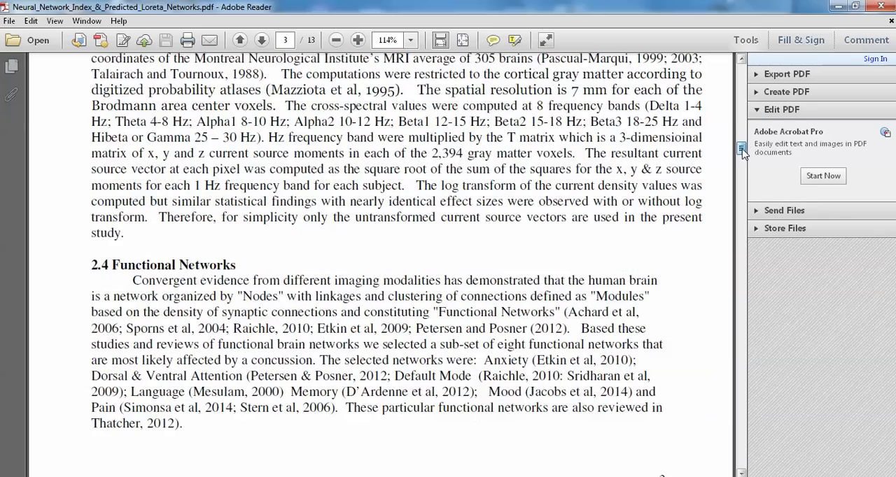
pyautogui.scroll(-3)
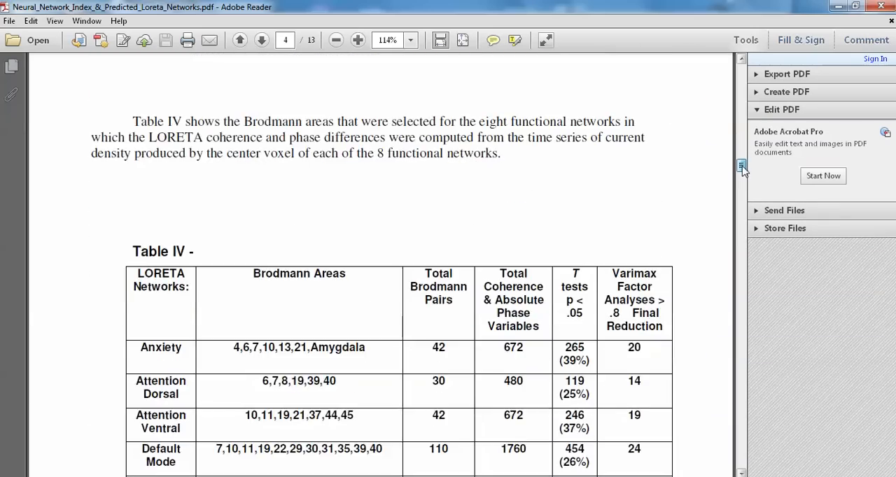
pyautogui.scroll(-3)
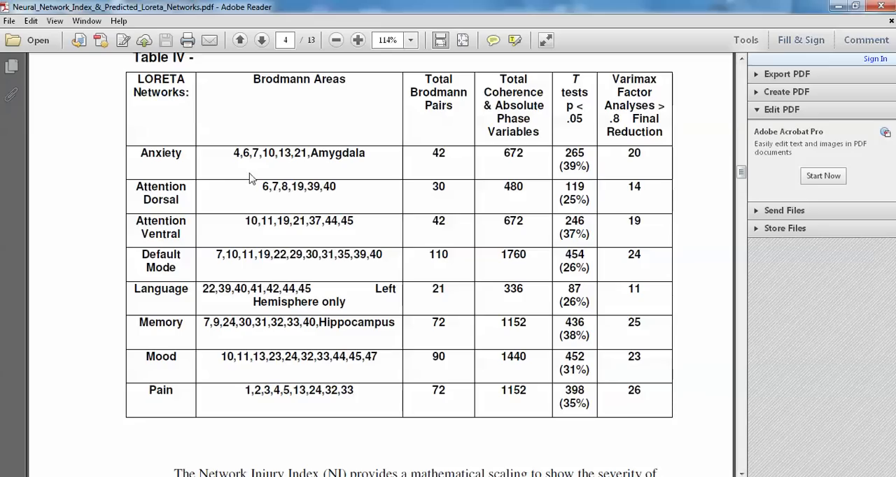
pyautogui.moveTo(307, 161)
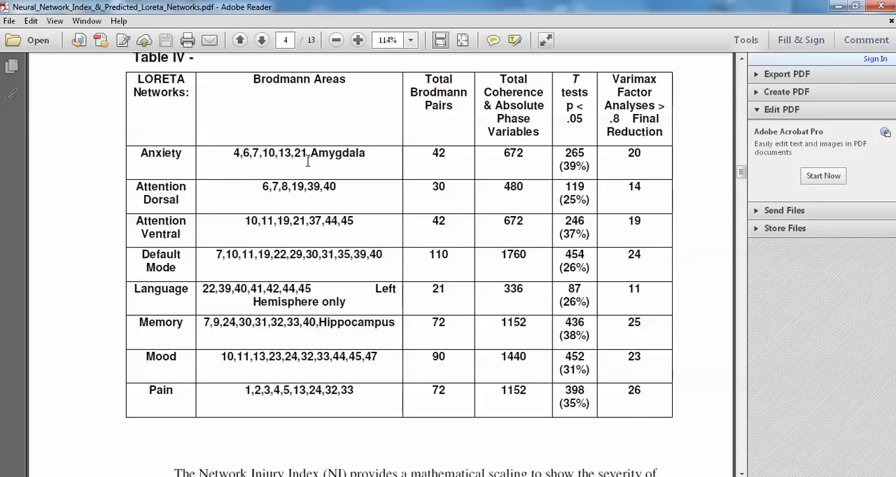
pyautogui.moveTo(187, 161)
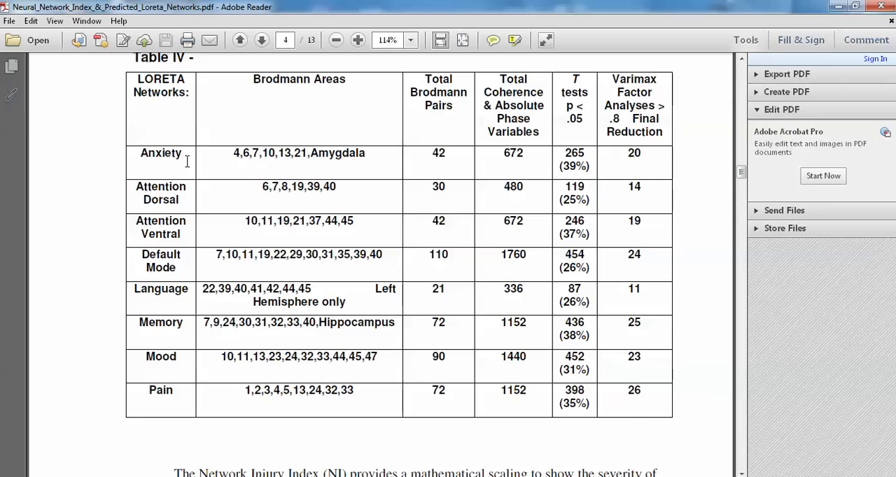
pyautogui.moveTo(188, 190)
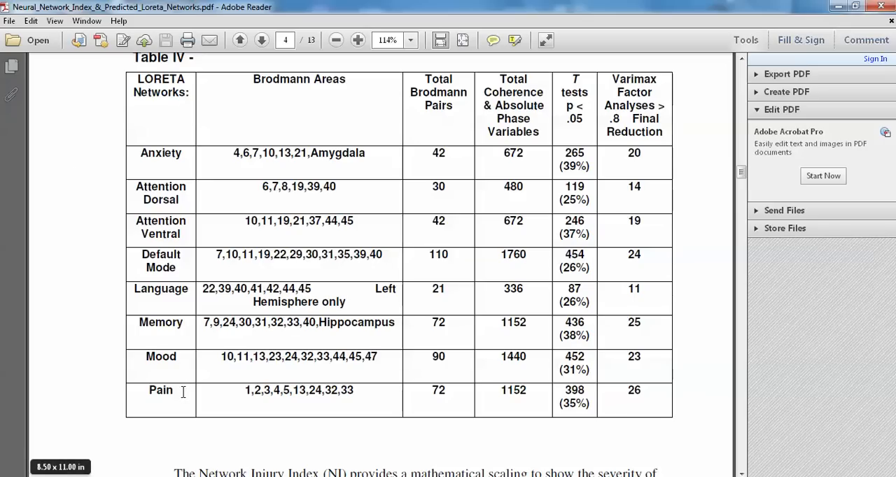
pyautogui.moveTo(63, 194)
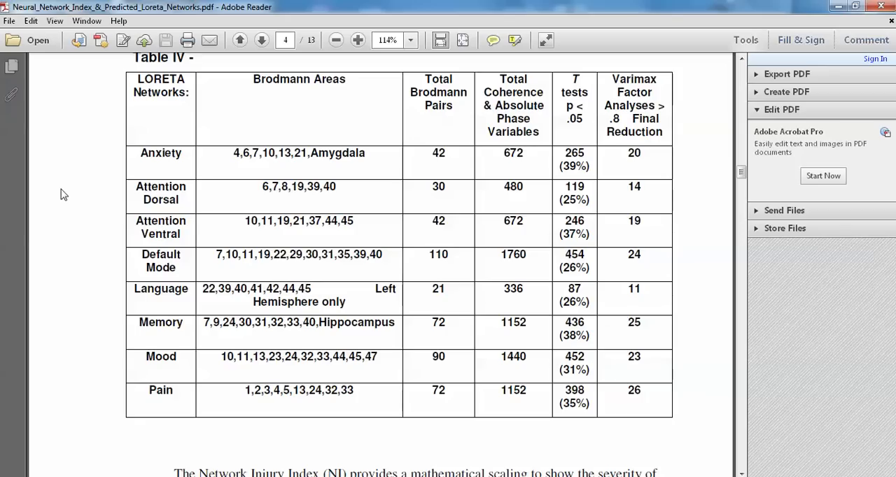
pyautogui.moveTo(649, 124)
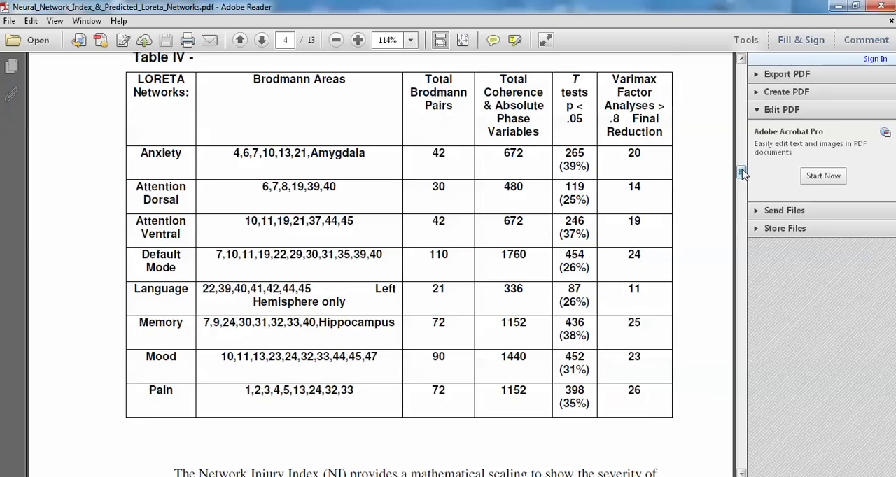
# - Scroll past the Data Reduction figure to Table I, the Discriminant Test Classification matrix, on page 5
pyautogui.scroll(-3)
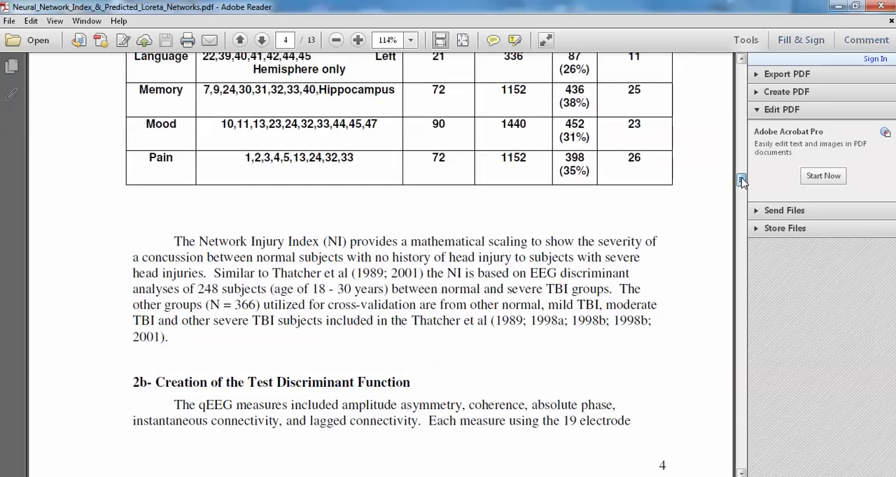
pyautogui.scroll(-3)
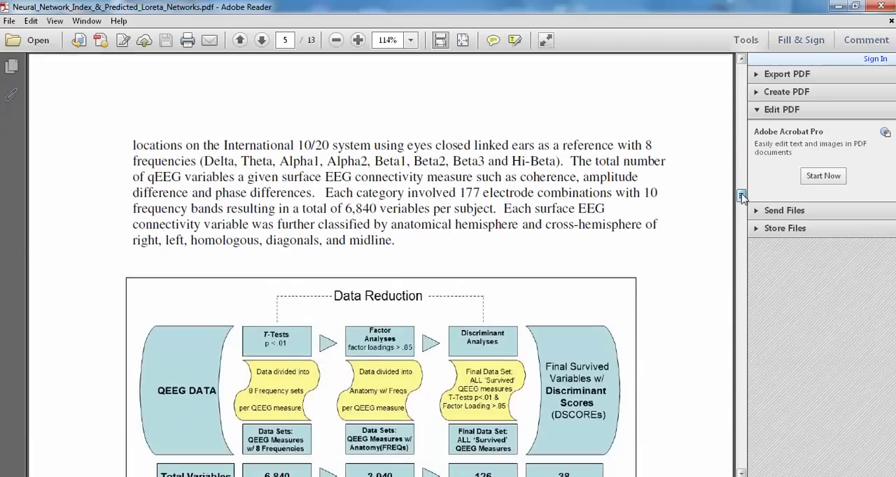
pyautogui.scroll(-3)
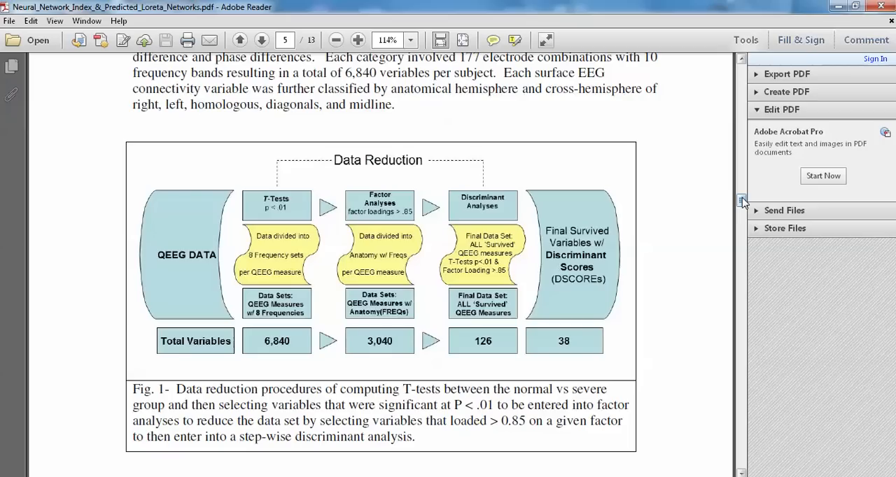
pyautogui.scroll(-3)
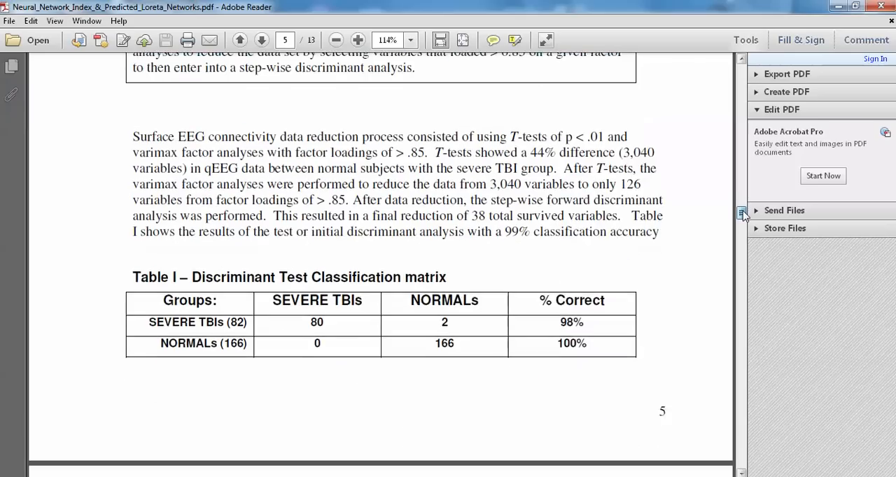
# - Scroll slightly past Table I's totals to the page break where section 2c begins
pyautogui.scroll(-3)
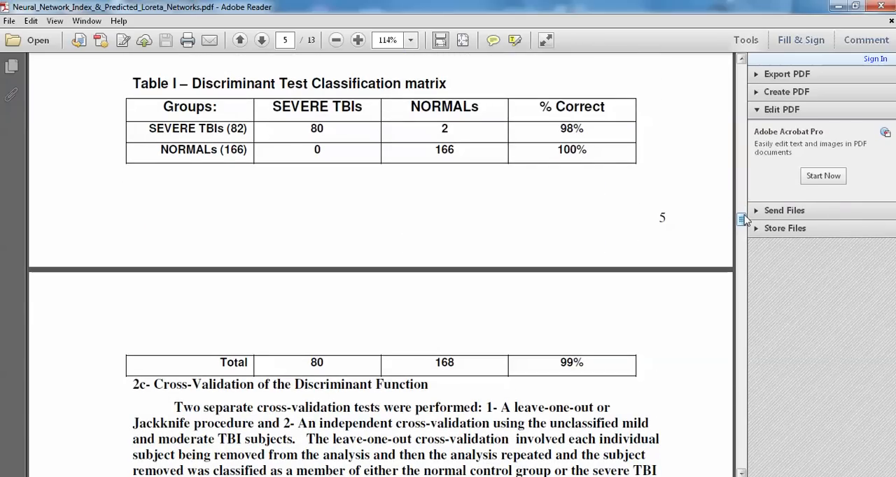
pyautogui.moveTo(483, 207)
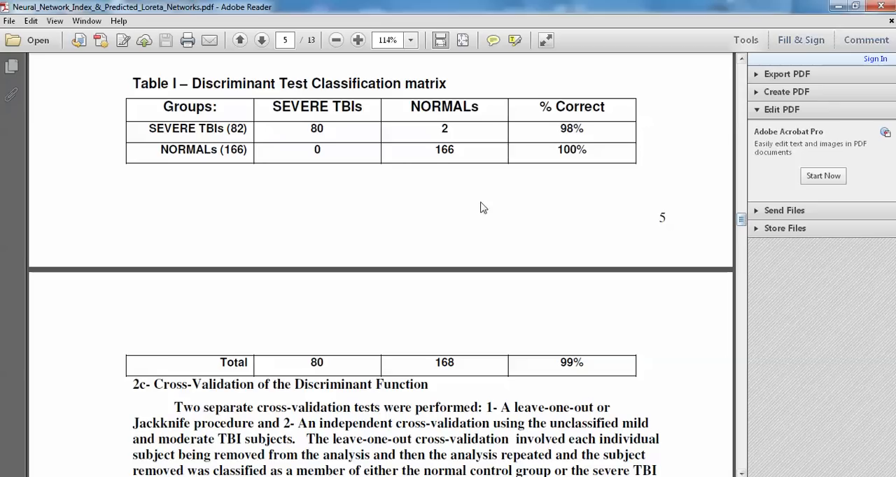
pyautogui.moveTo(483, 157)
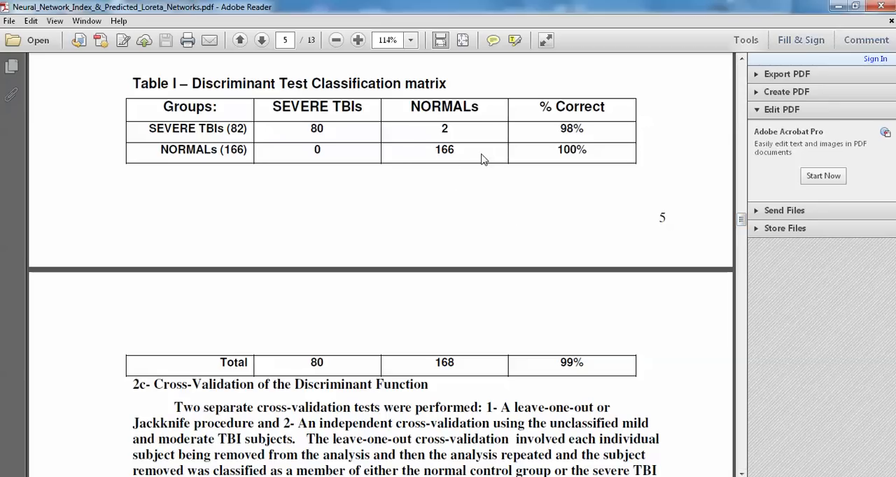
pyautogui.moveTo(341, 160)
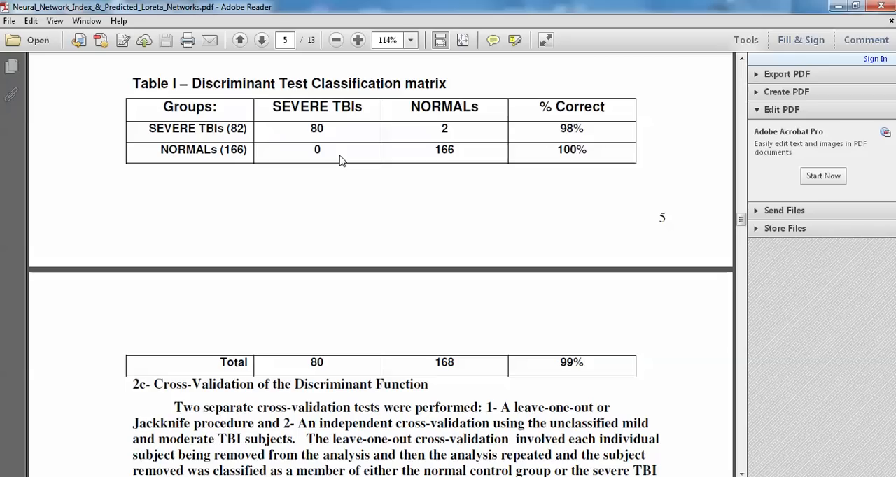
pyautogui.moveTo(451, 130)
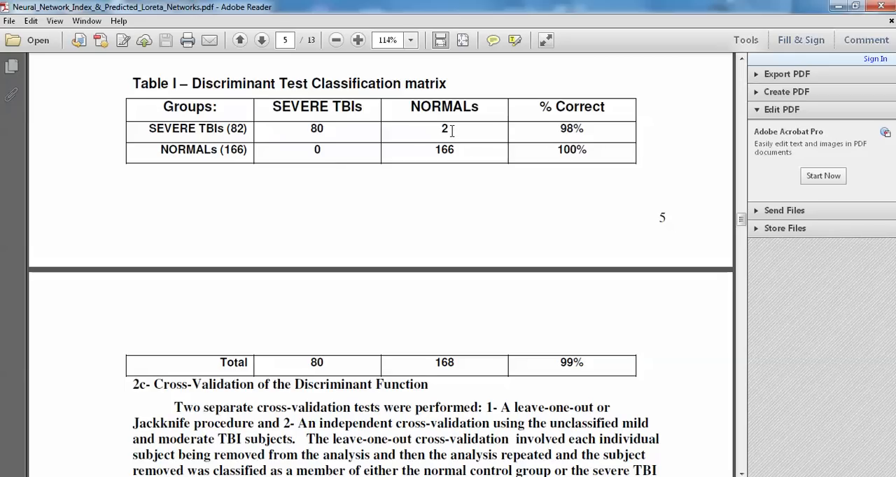
pyautogui.moveTo(565, 343)
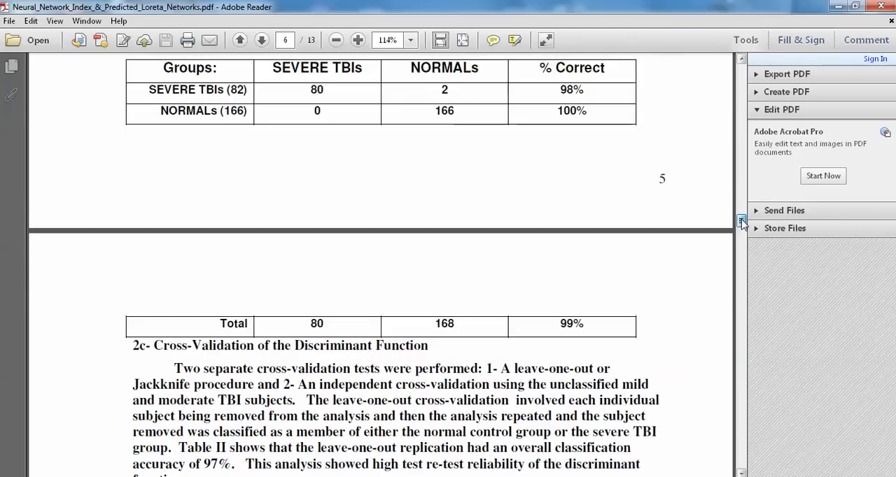
# - Scroll down to Table II, the jackknifed classification matrix with 97% total correct, on page 6
pyautogui.scroll(-3)
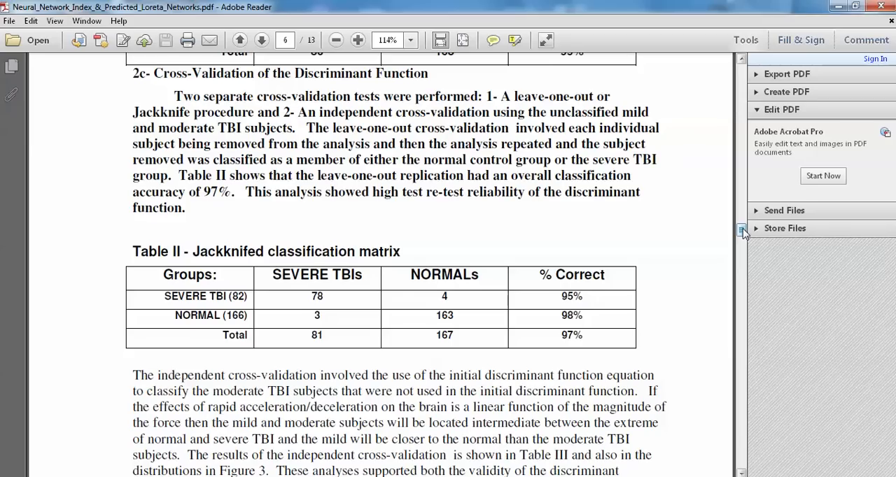
pyautogui.moveTo(557, 342)
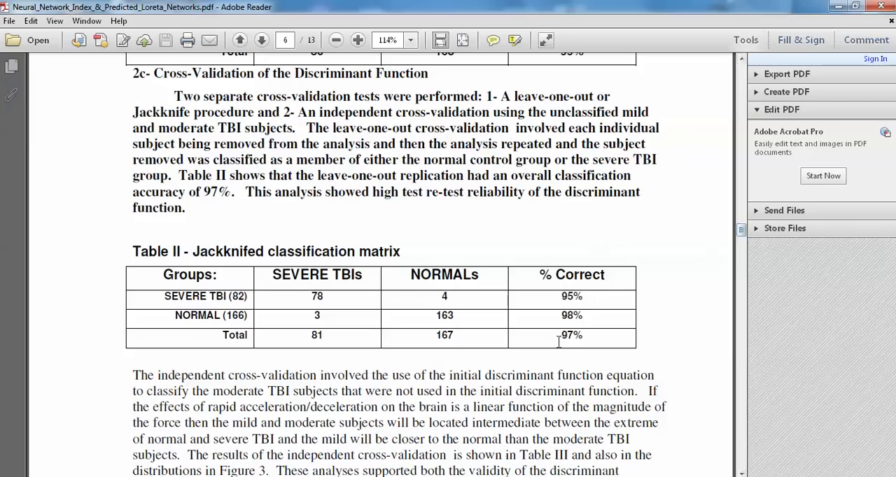
pyautogui.moveTo(569, 363)
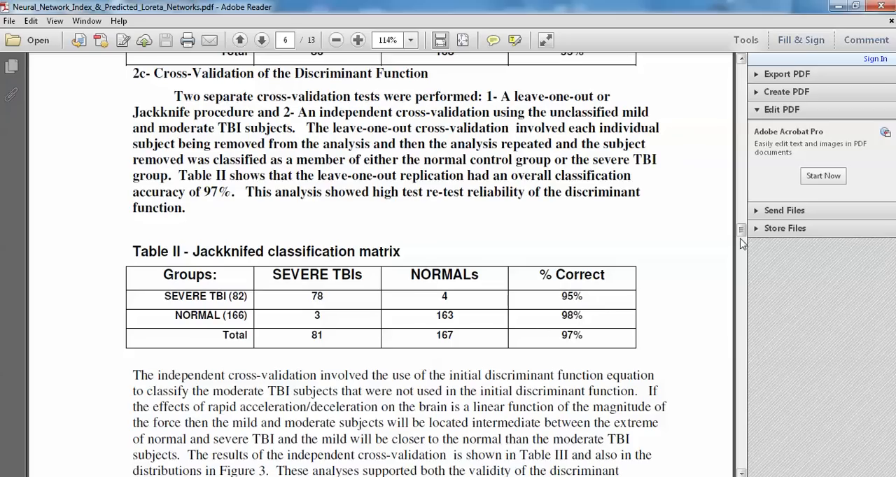
# - Scroll down to Table III, the independent cross-validation matrix, above the Results heading
pyautogui.scroll(-3)
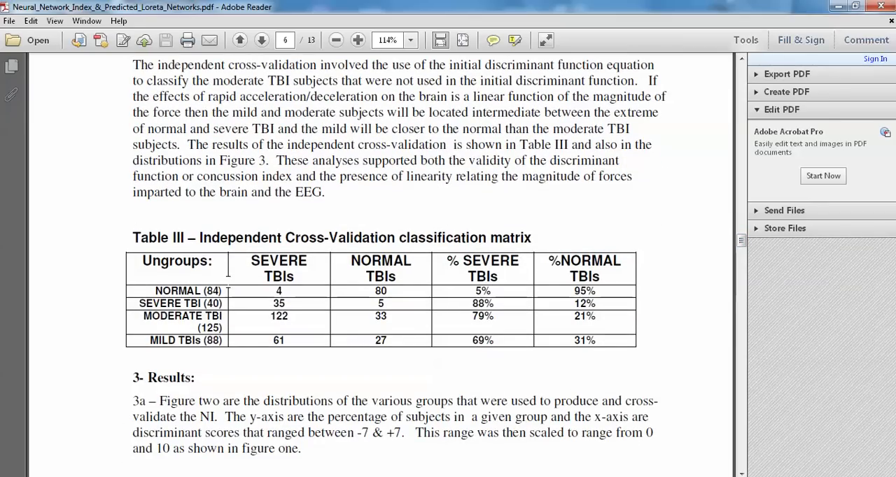
pyautogui.moveTo(364, 213)
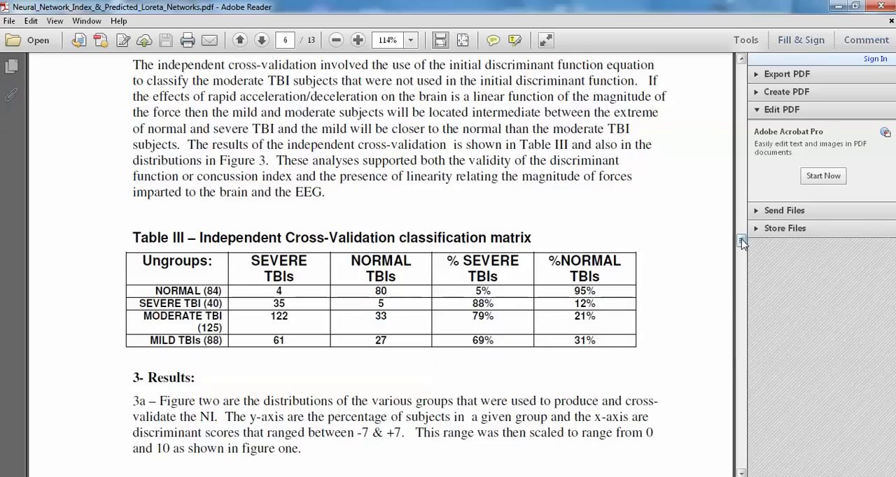
# - Scroll to page 7's Fig. 2 discriminant score distributions for normal, severe, moderate and mild groups
pyautogui.scroll(-3)
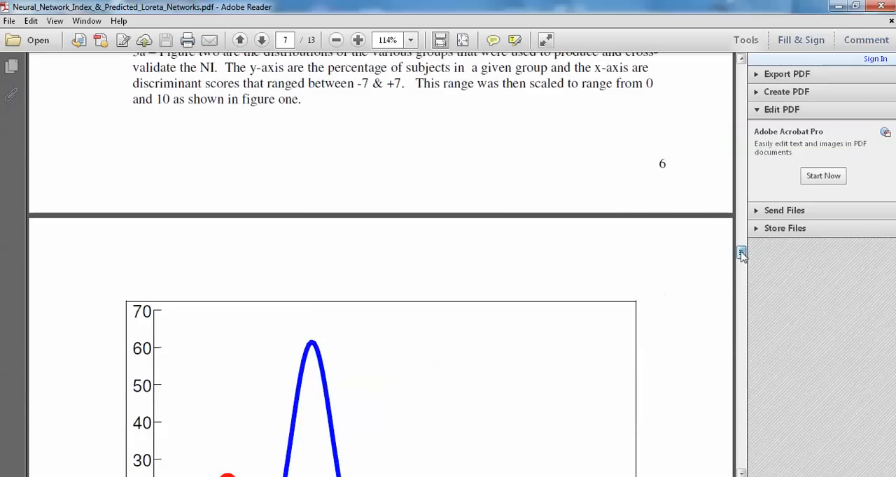
pyautogui.scroll(-3)
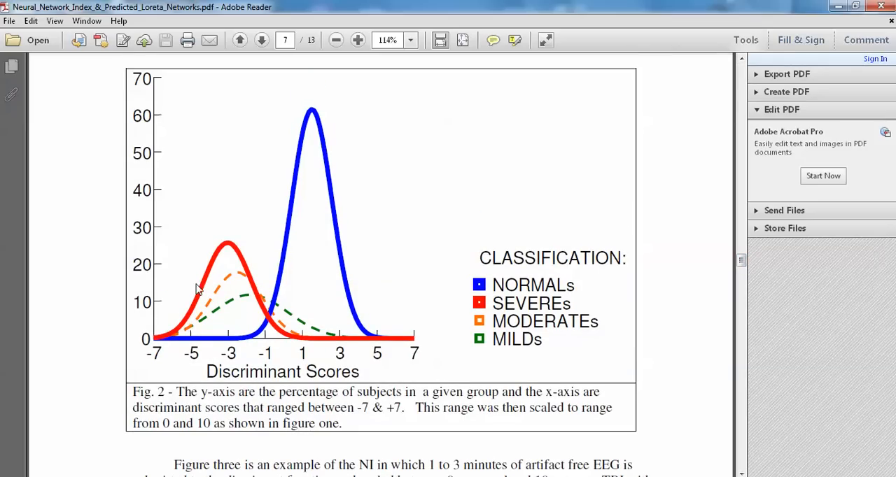
pyautogui.moveTo(277, 333)
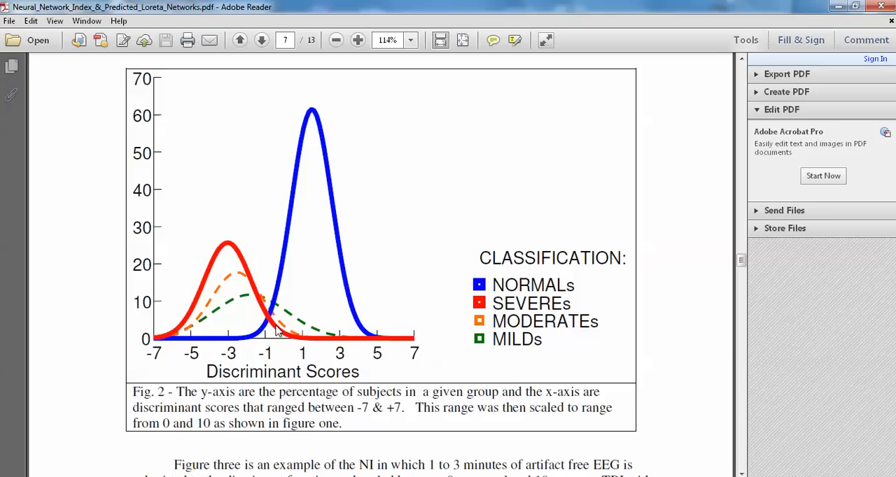
pyautogui.moveTo(273, 333)
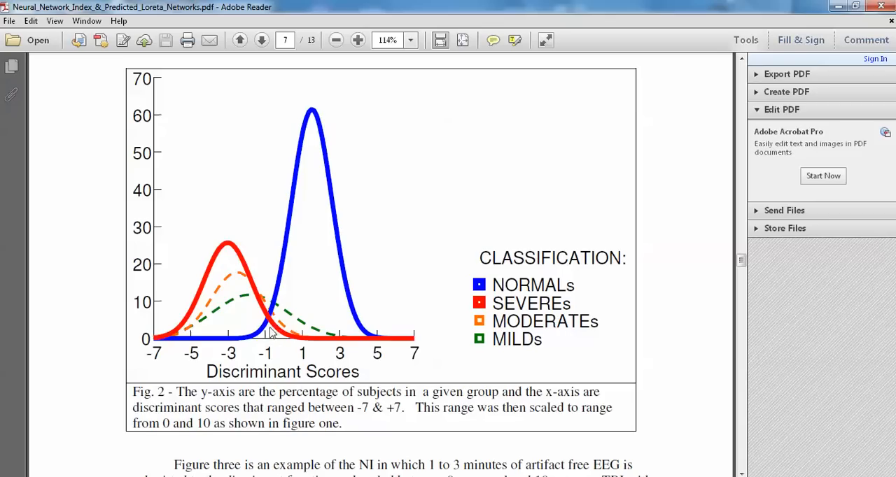
pyautogui.moveTo(363, 262)
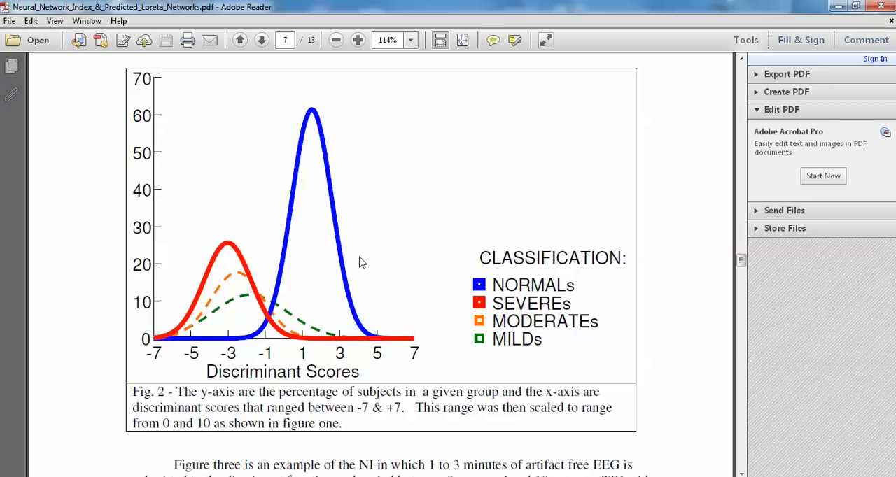
pyautogui.moveTo(250, 297)
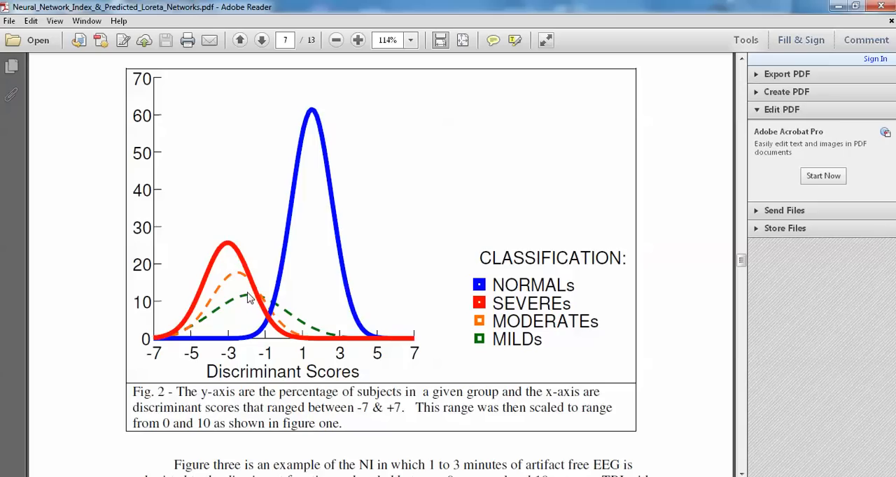
pyautogui.moveTo(222, 254)
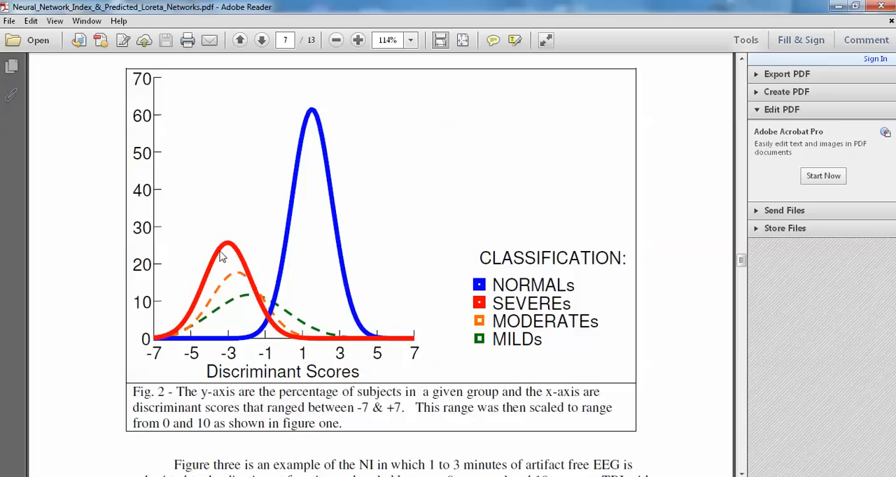
pyautogui.moveTo(313, 255)
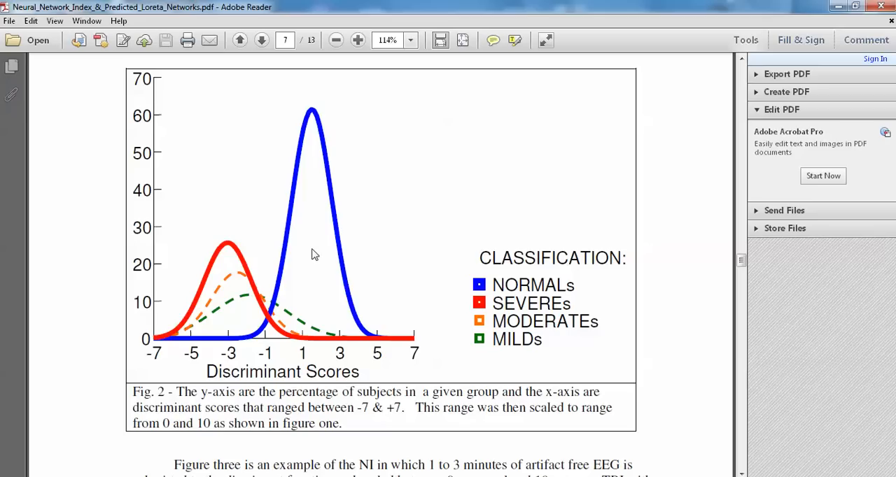
pyautogui.moveTo(246, 301)
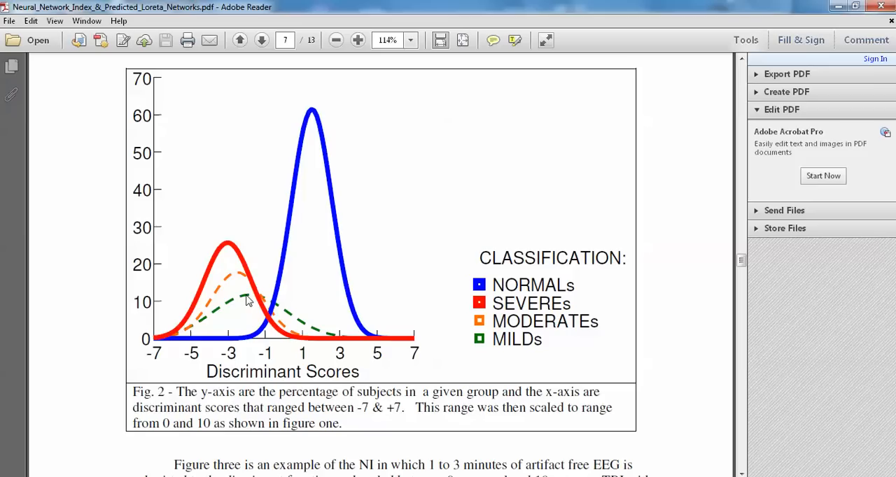
pyautogui.moveTo(243, 282)
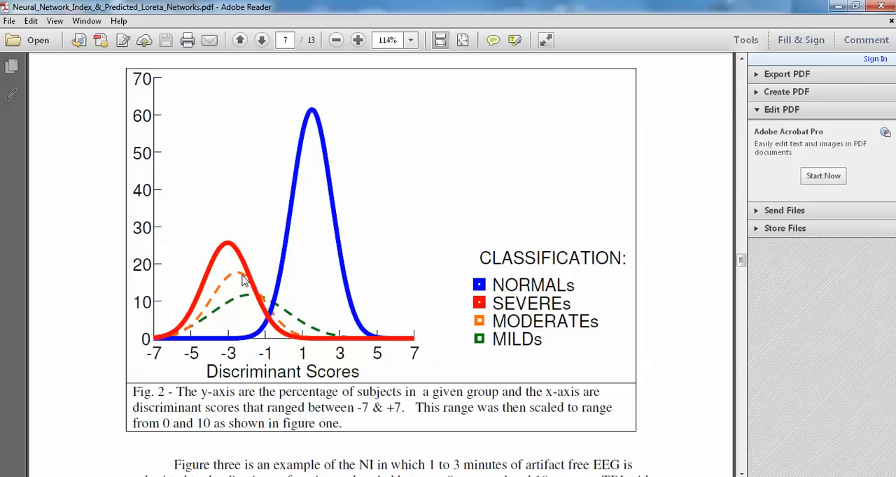
pyautogui.moveTo(196, 322)
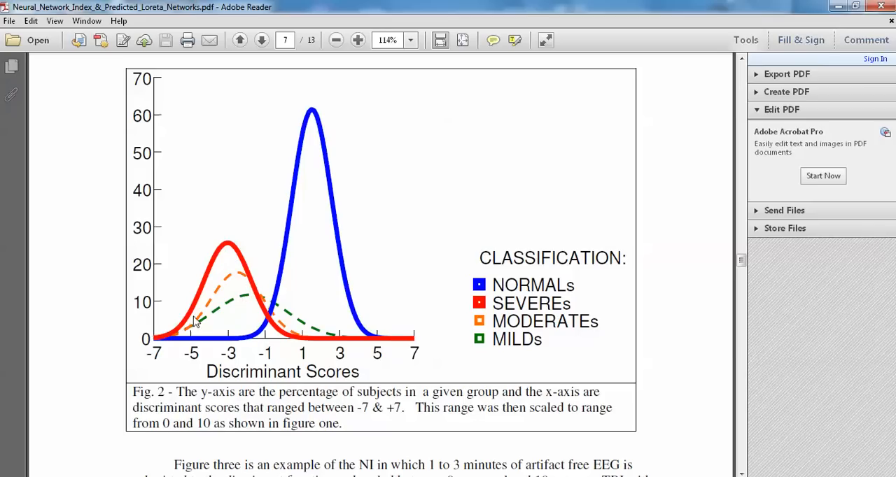
pyautogui.moveTo(644, 234)
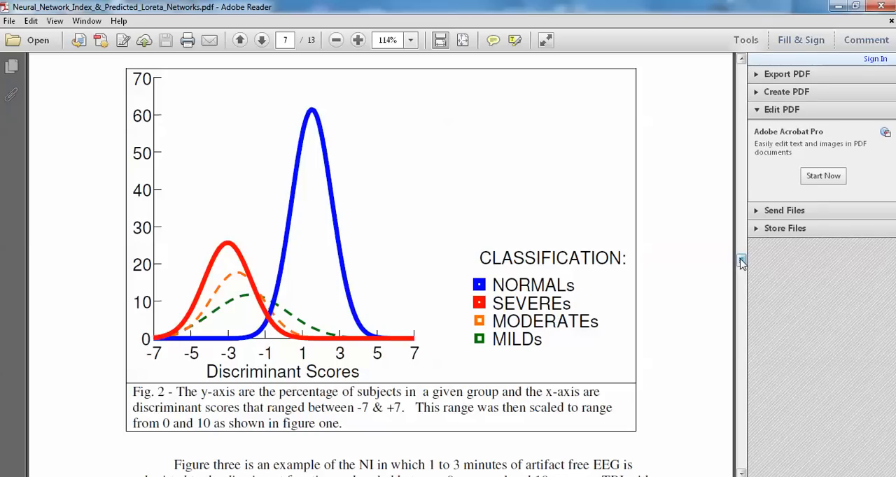
# - Scroll through Fig. 3, the Network Injury Index, to section 3c at the top of page 8
pyautogui.scroll(-3)
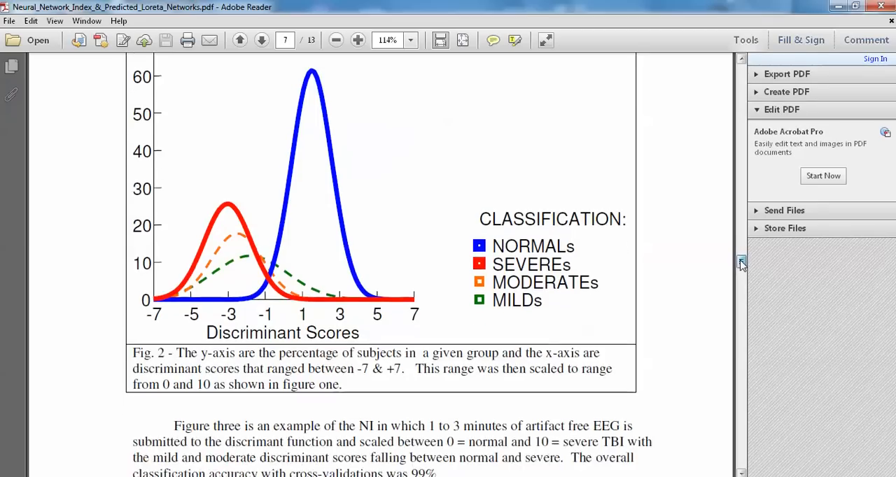
pyautogui.scroll(-3)
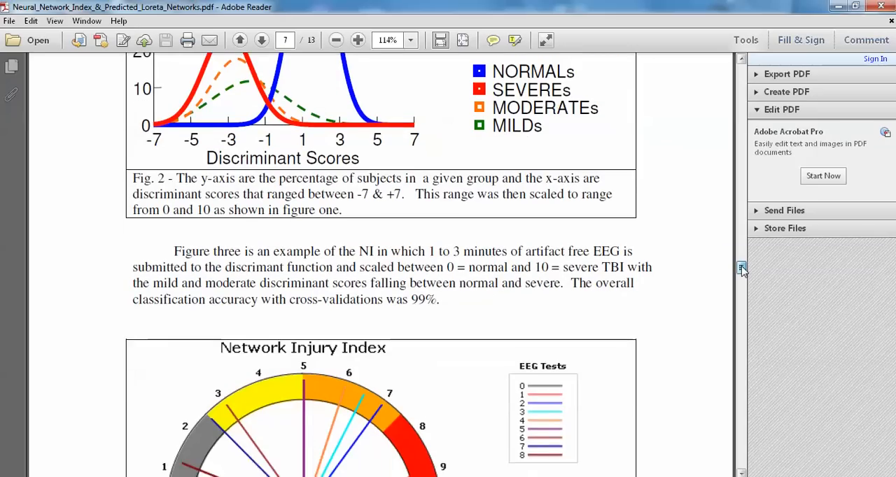
pyautogui.scroll(-3)
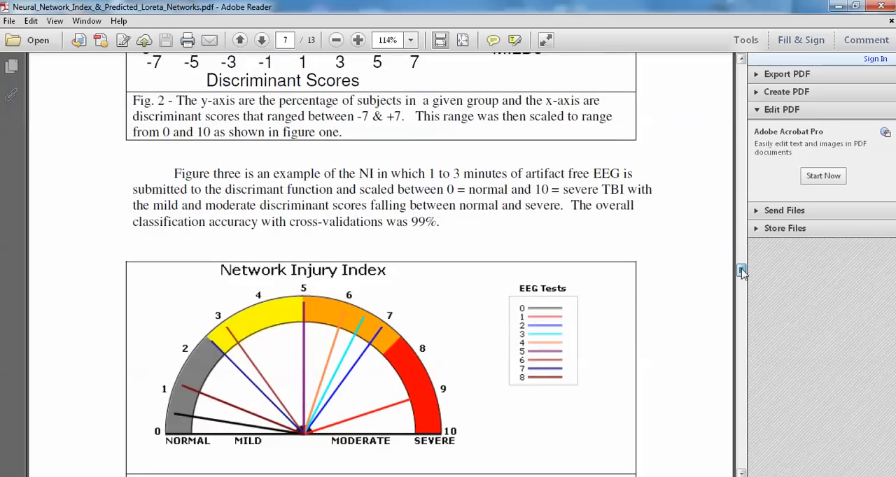
pyautogui.scroll(-3)
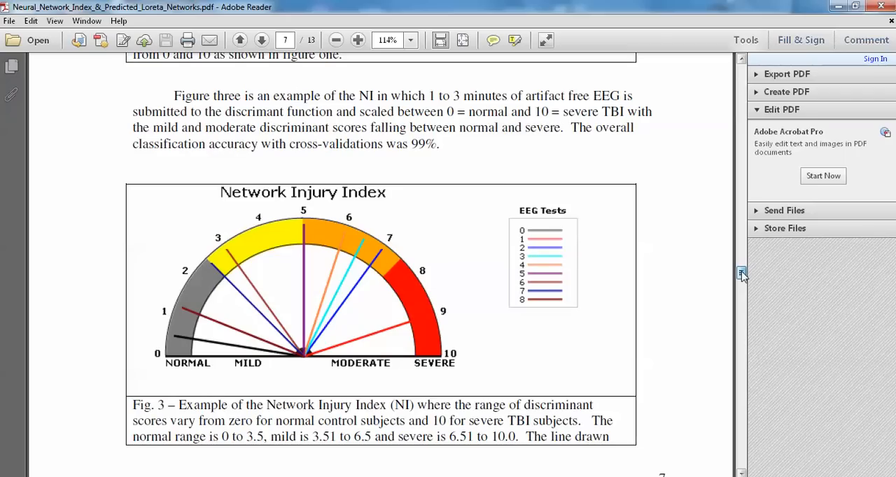
pyautogui.scroll(-3)
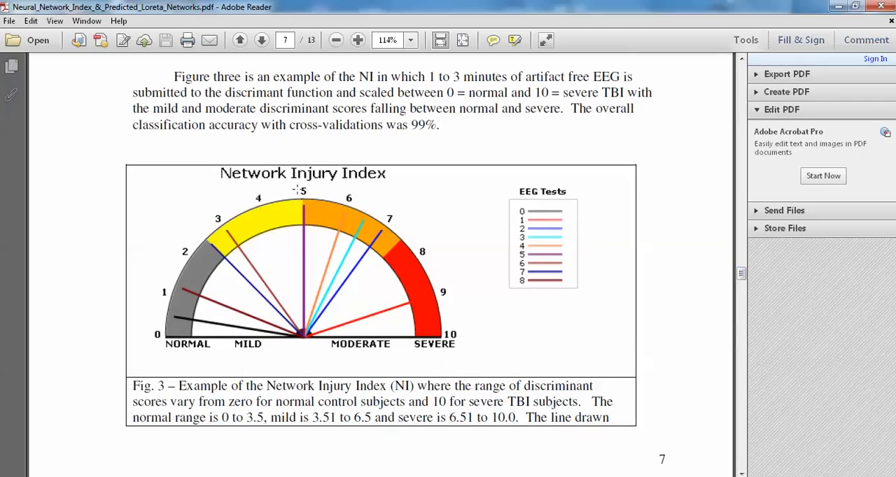
pyautogui.moveTo(369, 314)
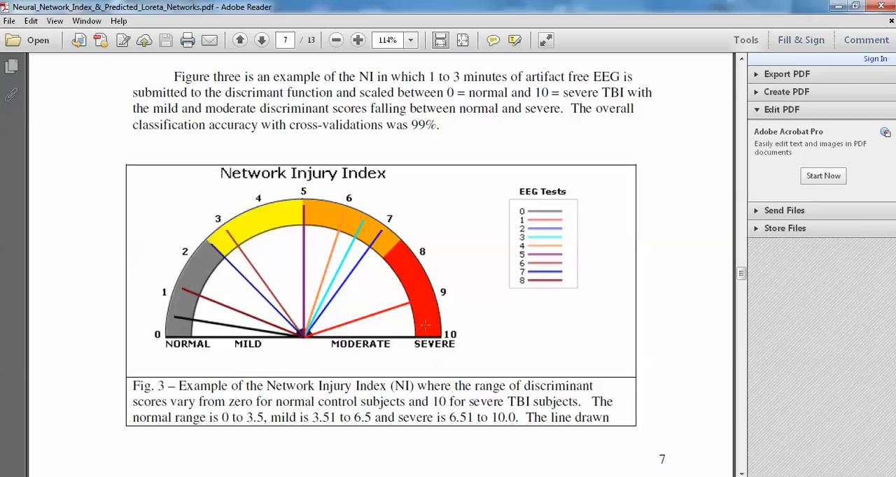
pyautogui.moveTo(393, 322)
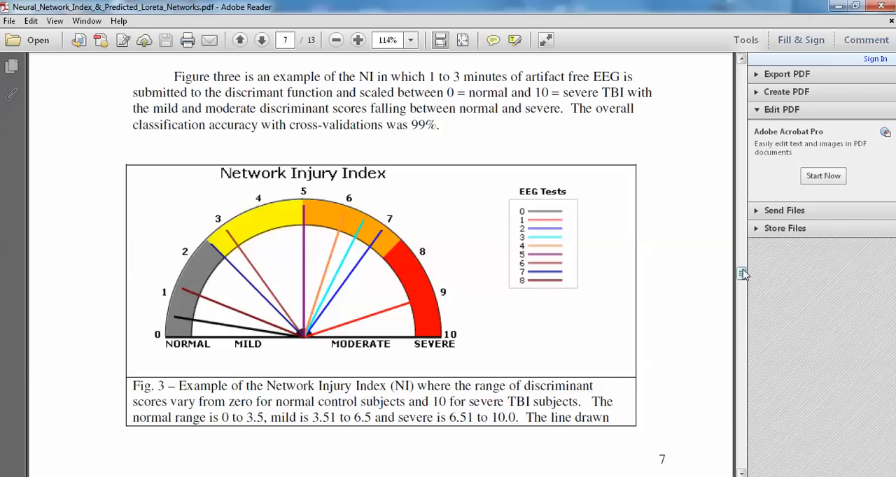
pyautogui.scroll(-3)
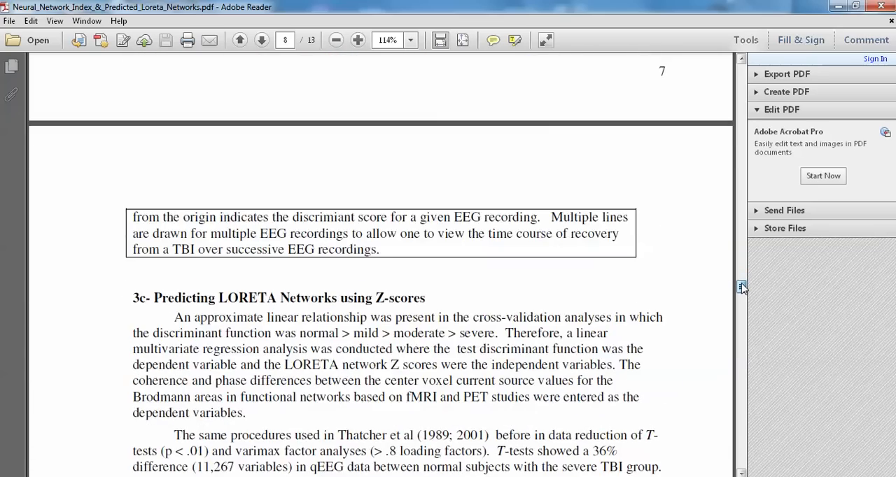
# - Scroll down page 9 past Fig. 4 to Table IV's Anxiety and Attention Dorsal network rows
pyautogui.scroll(-3)
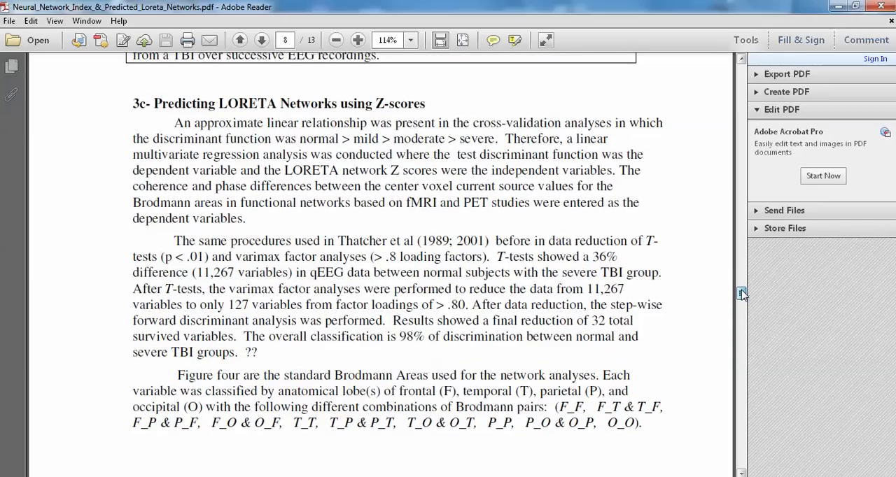
pyautogui.scroll(-3)
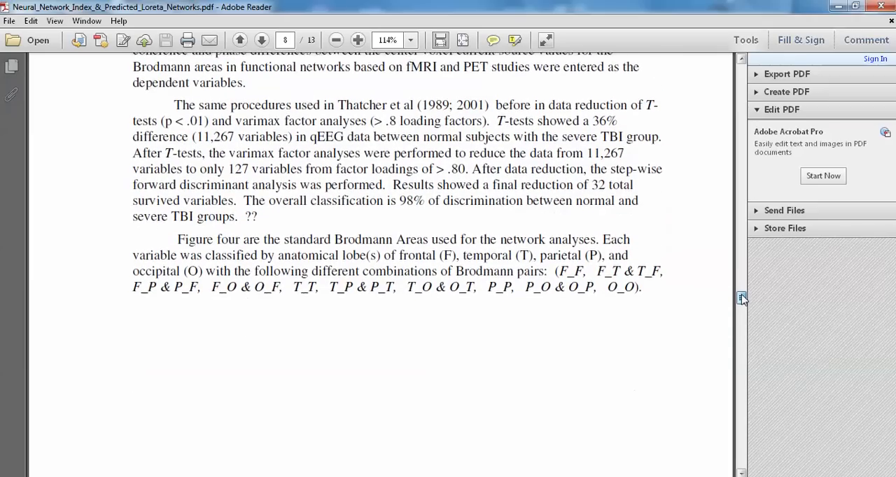
pyautogui.scroll(-3)
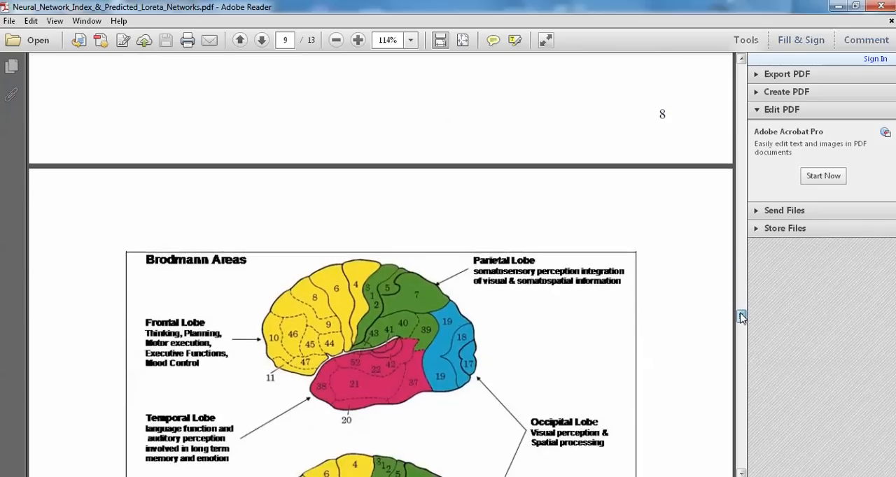
pyautogui.scroll(-3)
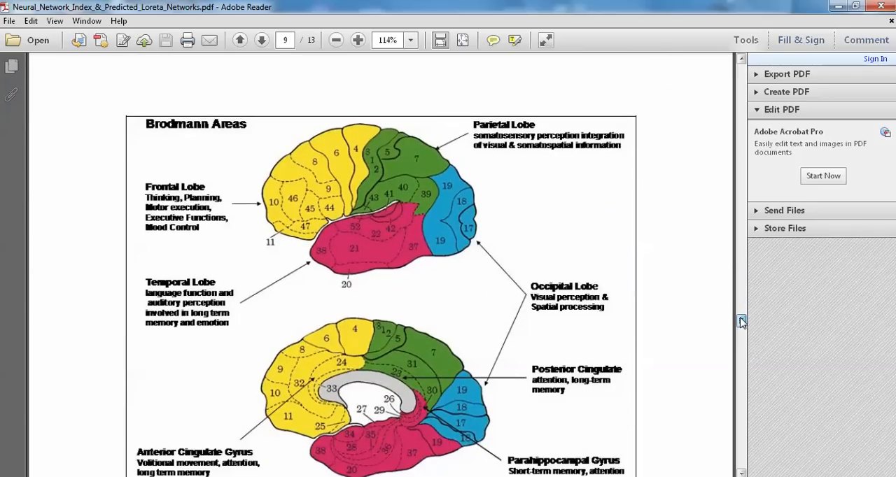
pyautogui.scroll(-3)
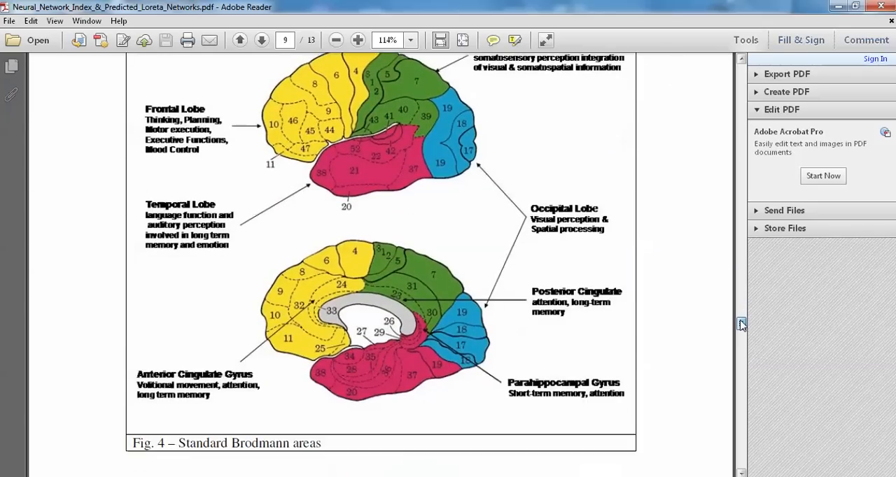
pyautogui.scroll(-3)
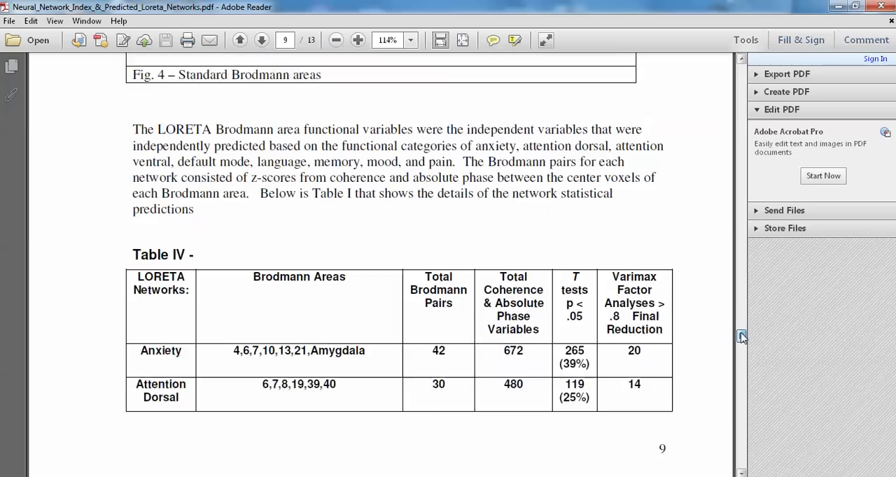
pyautogui.scroll(-3)
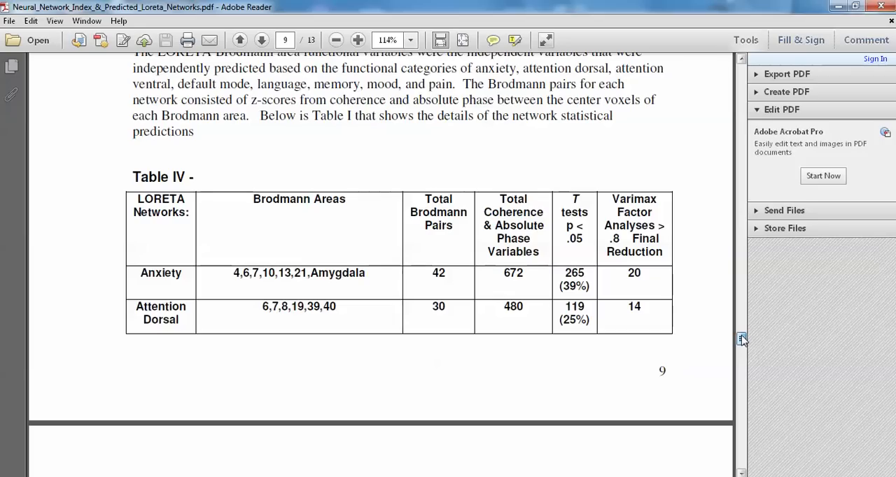
pyautogui.scroll(-3)
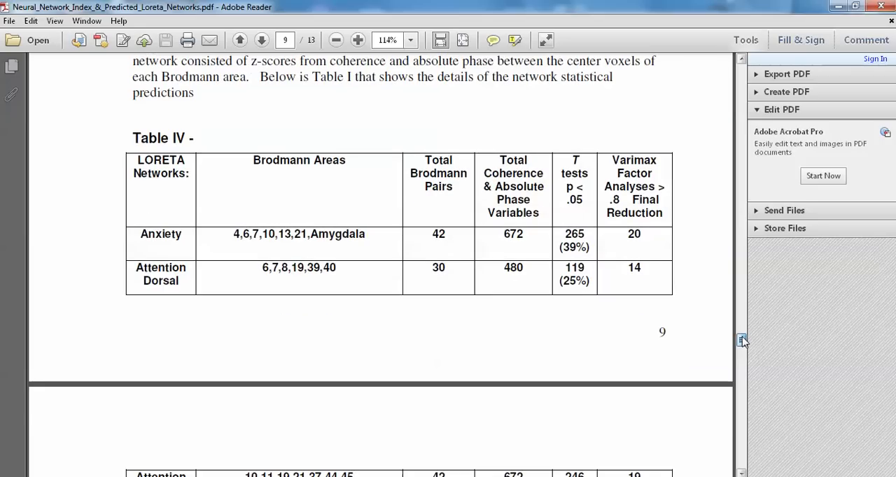
# - Scroll past Fig. 5's discriminant scores and Table V to page 12's Predicted Networks Using Z-Scores
pyautogui.scroll(-3)
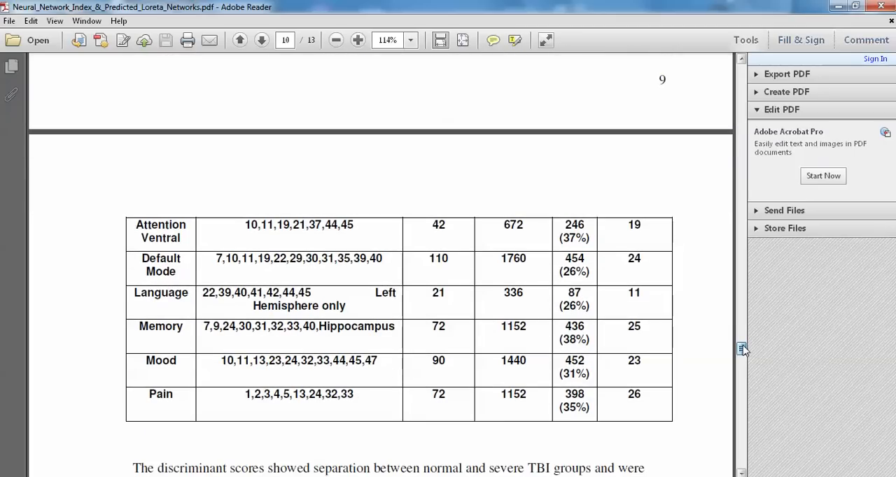
pyautogui.scroll(-3)
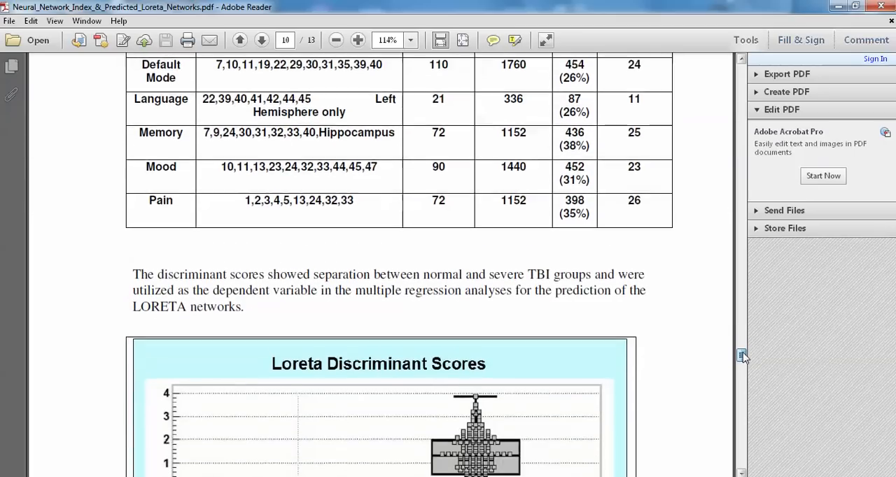
pyautogui.scroll(-3)
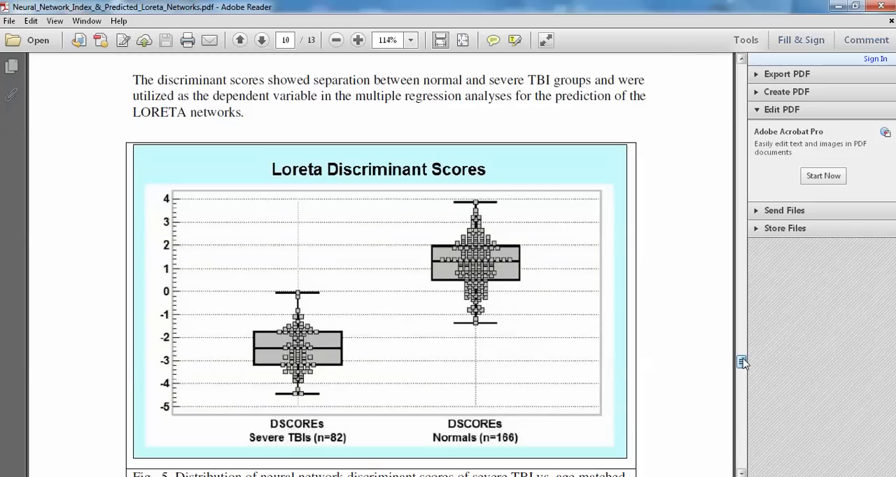
pyautogui.scroll(-3)
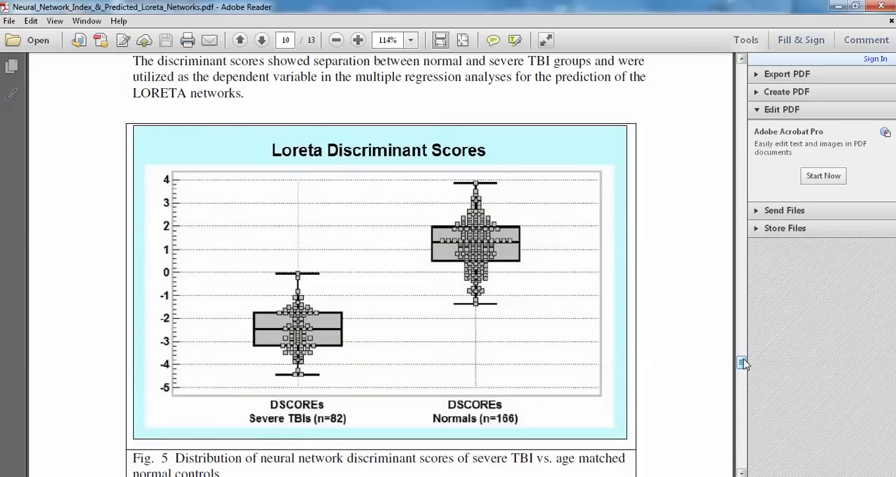
pyautogui.scroll(-3)
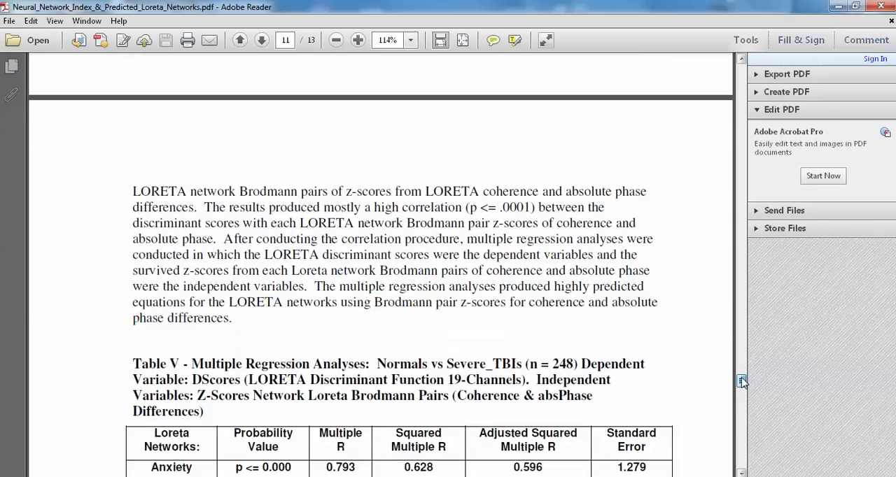
pyautogui.scroll(-3)
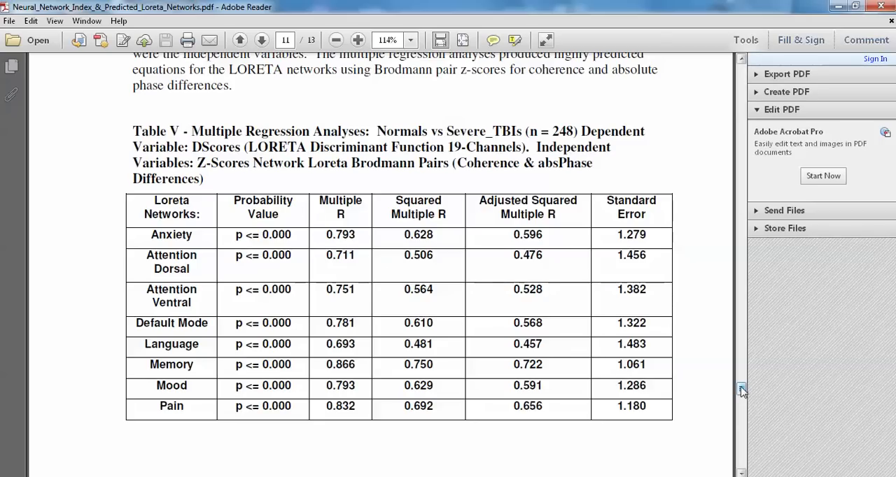
pyautogui.scroll(-3)
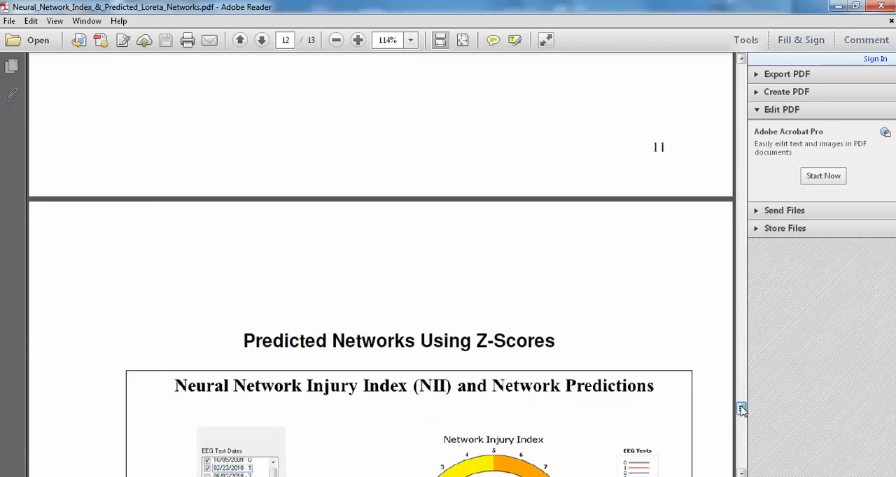
# - Scroll page 12 to show the NII gauge and Z-score radar figure, dismissing the scan-to-computer notification
pyautogui.scroll(-3)
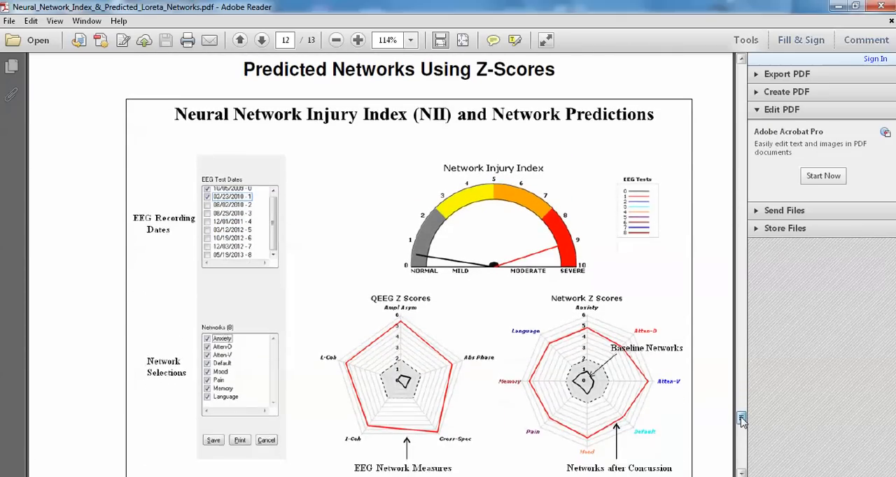
pyautogui.scroll(-3)
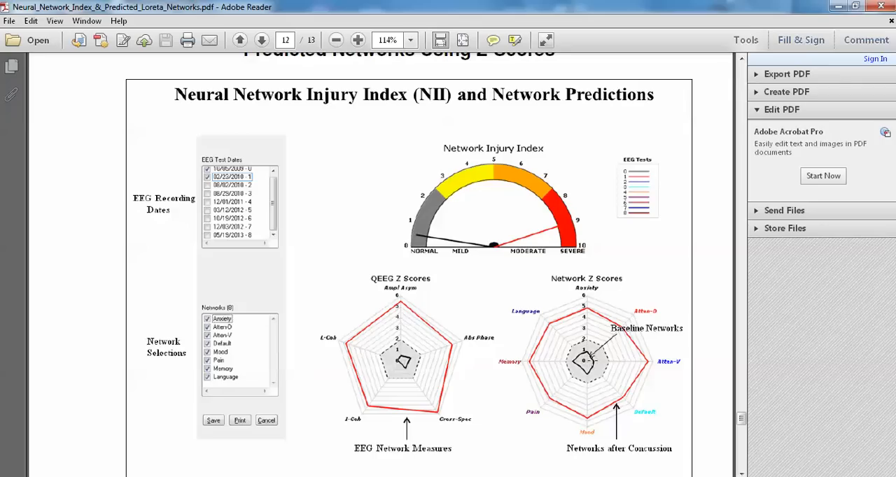
pyautogui.moveTo(456, 232)
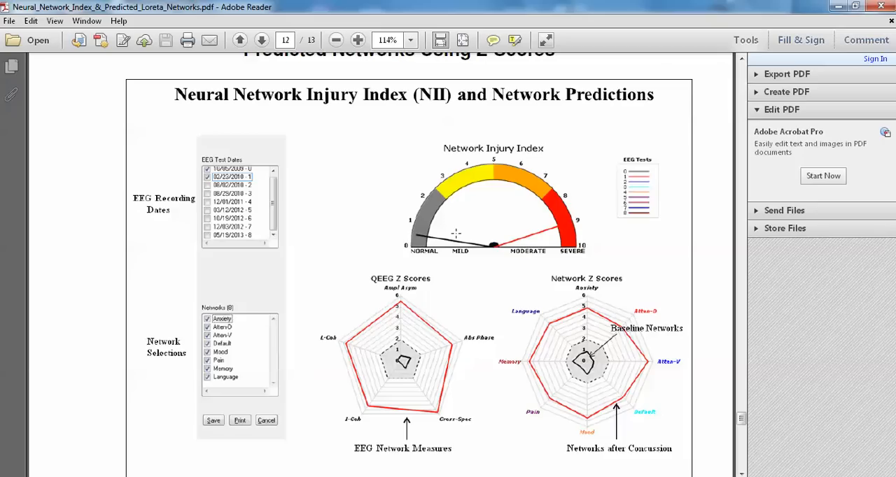
pyautogui.moveTo(518, 288)
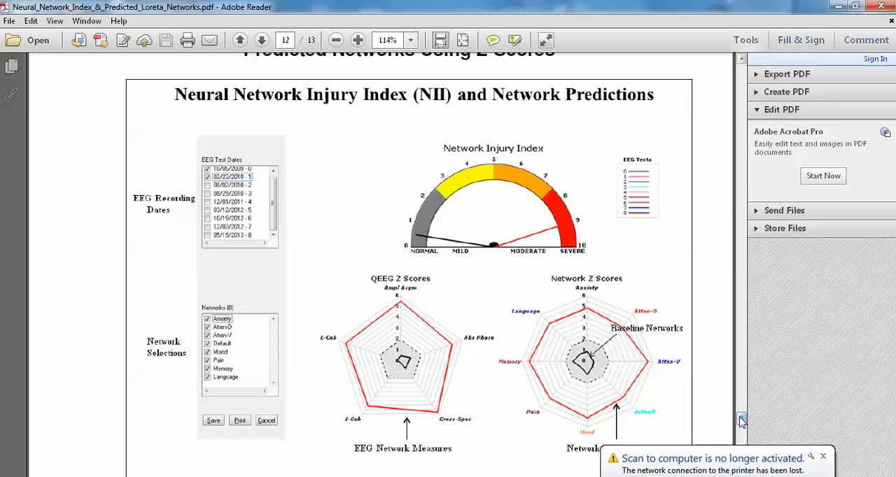
pyautogui.click(823, 456)
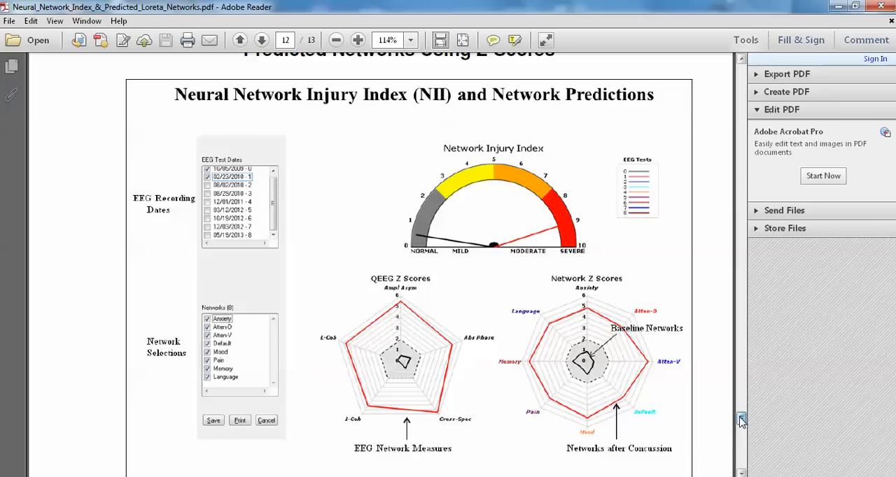
pyautogui.scroll(3)
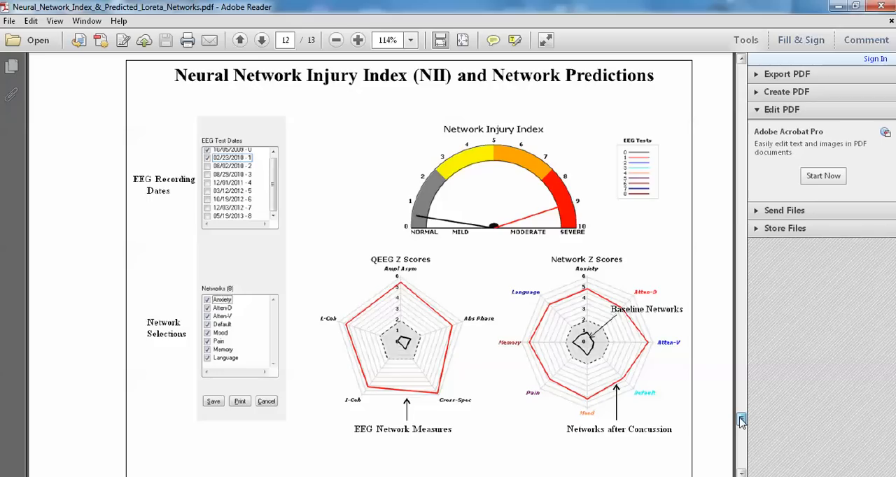
pyautogui.scroll(-3)
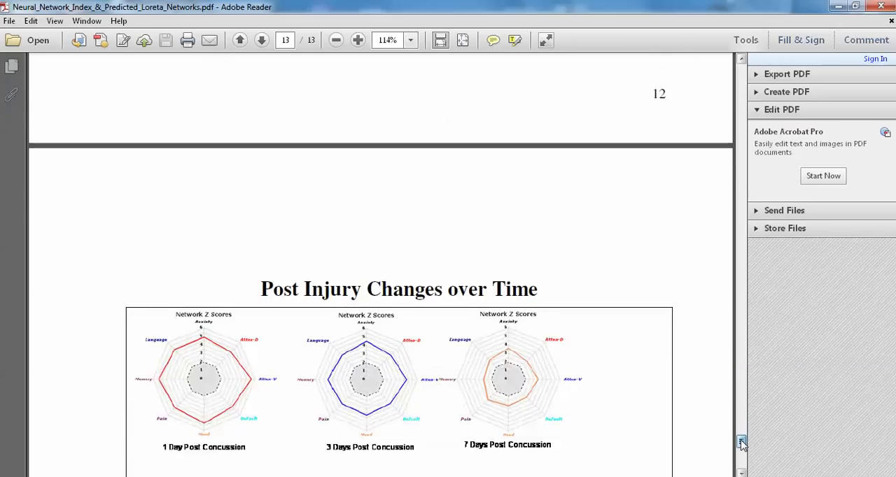
# - Scroll to page 13's Fig. 7 with six radar charts from 1 to 14 days post concussion
pyautogui.scroll(-3)
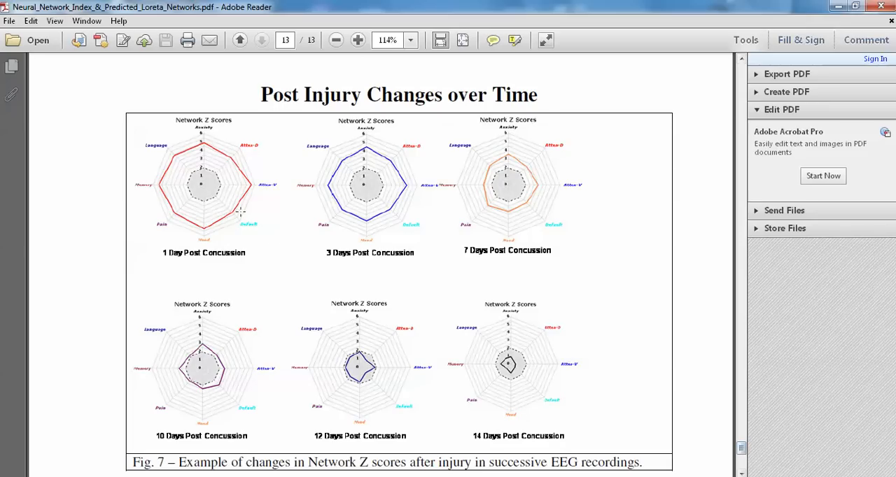
pyautogui.moveTo(467, 199)
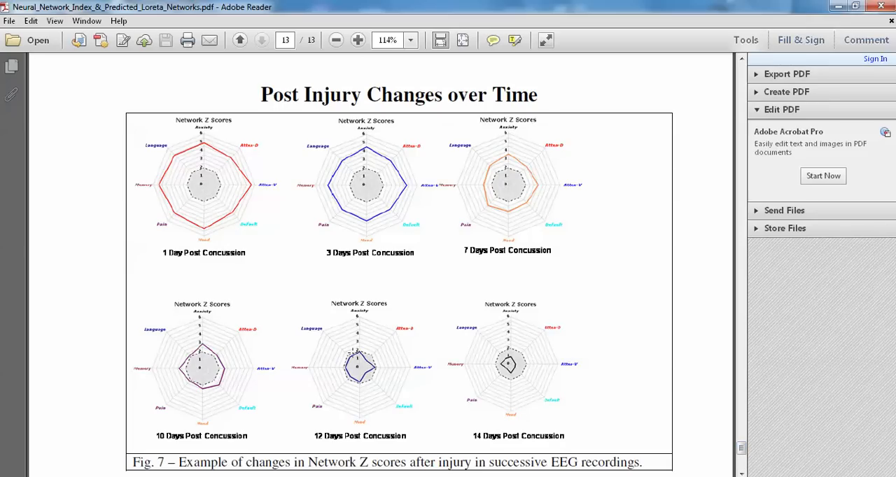
pyautogui.moveTo(253, 179)
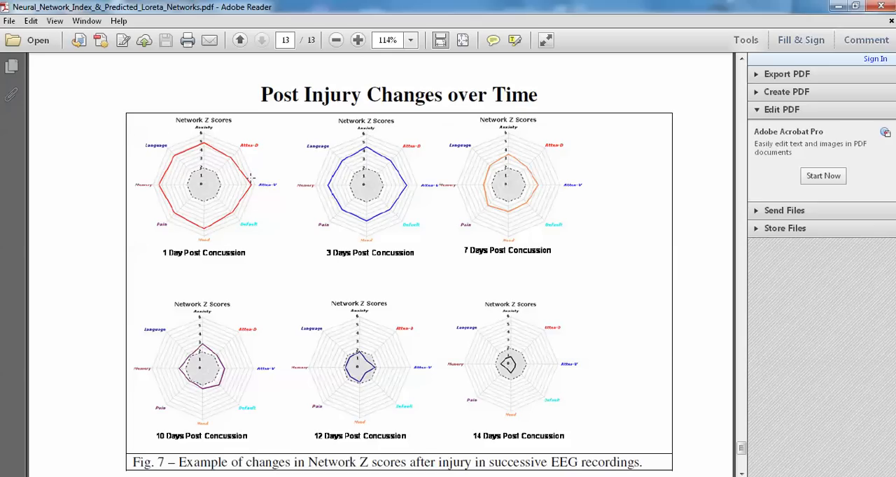
pyautogui.moveTo(208, 365)
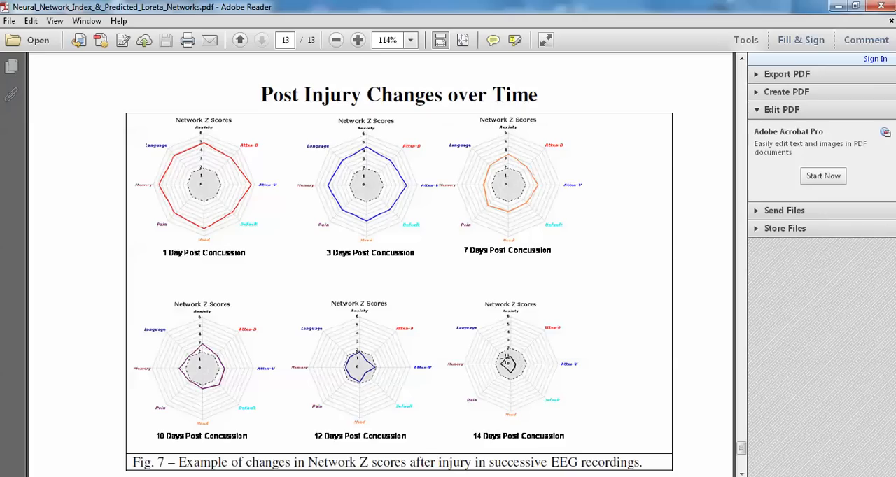
pyautogui.moveTo(529, 380)
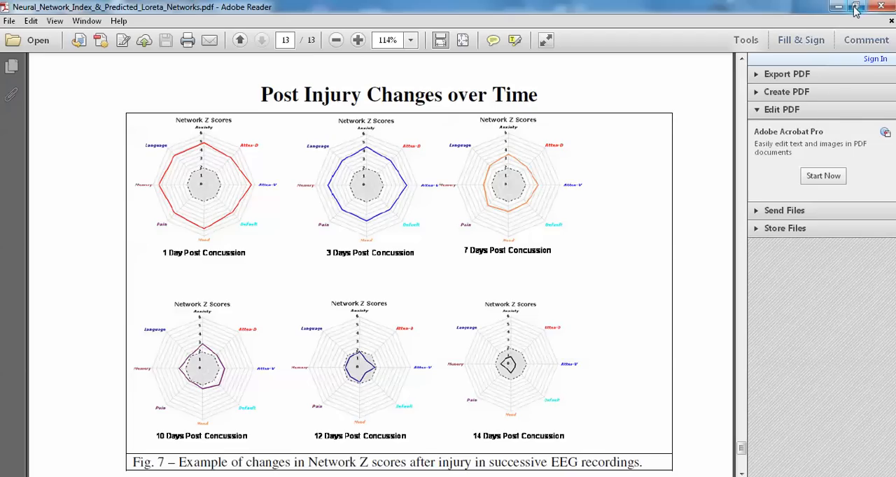
# - Restore down the PDF window and show NeuroGuide's Analysis menu listing Network Injury Index
pyautogui.click(854, 6)
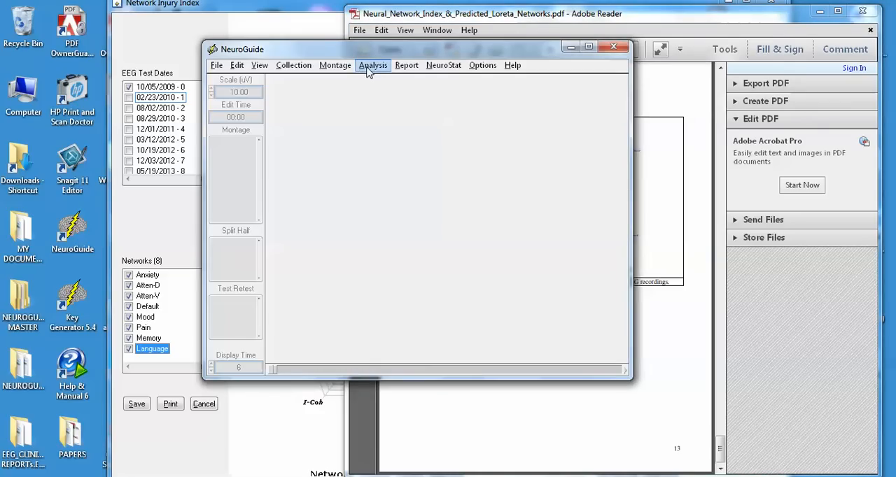
pyautogui.click(372, 64)
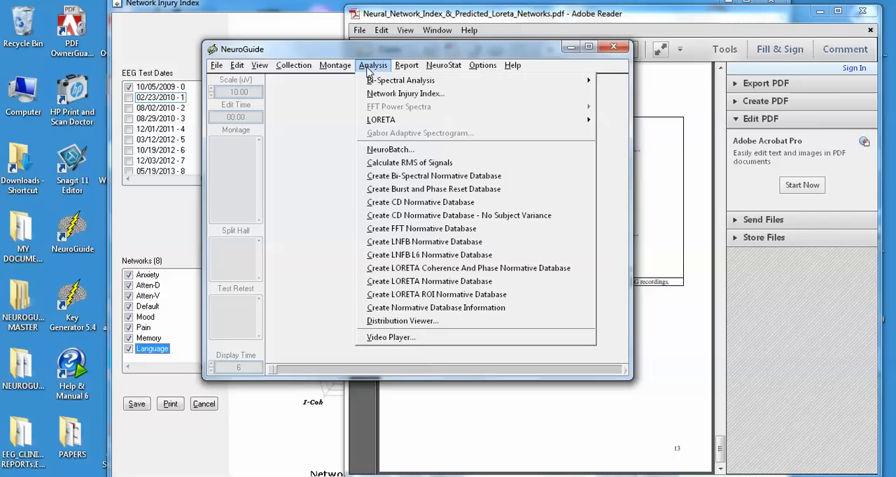
pyautogui.moveTo(404, 92)
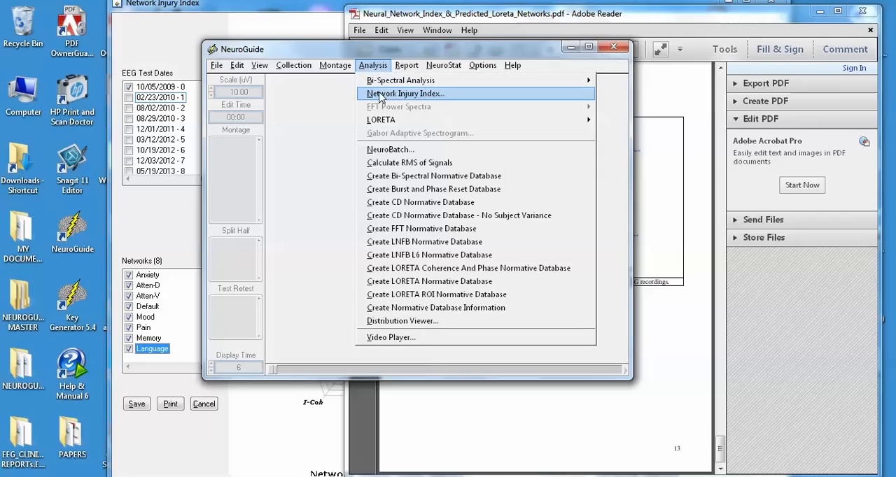
# - Choose Network Injury Index to bring up the EEG data folder dialog at CONCUSSION INDEX-2
pyautogui.click(405, 93)
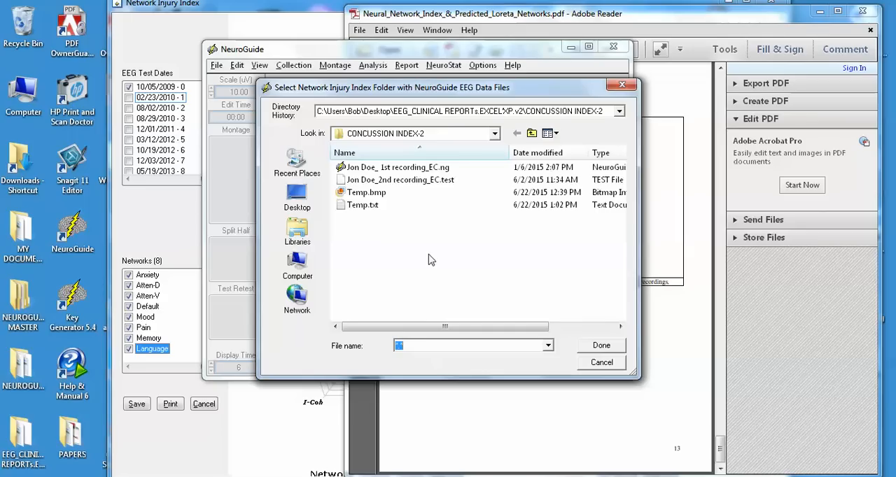
pyautogui.moveTo(602, 346)
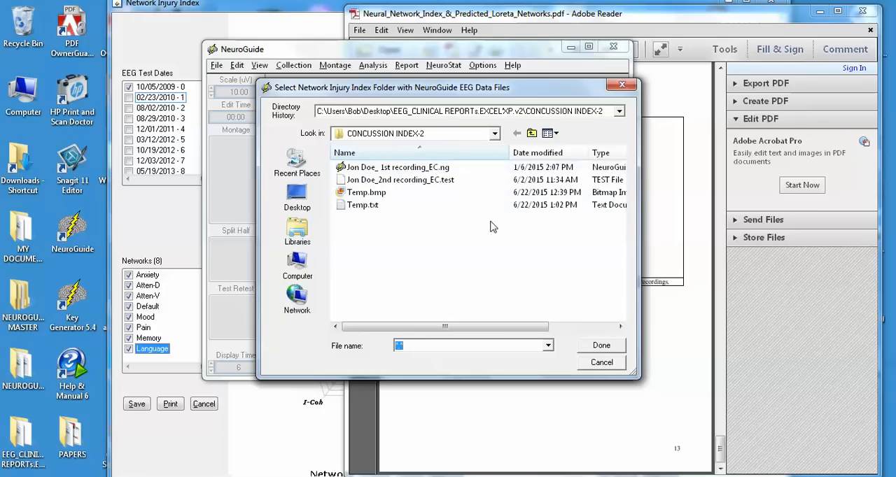
pyautogui.moveTo(464, 274)
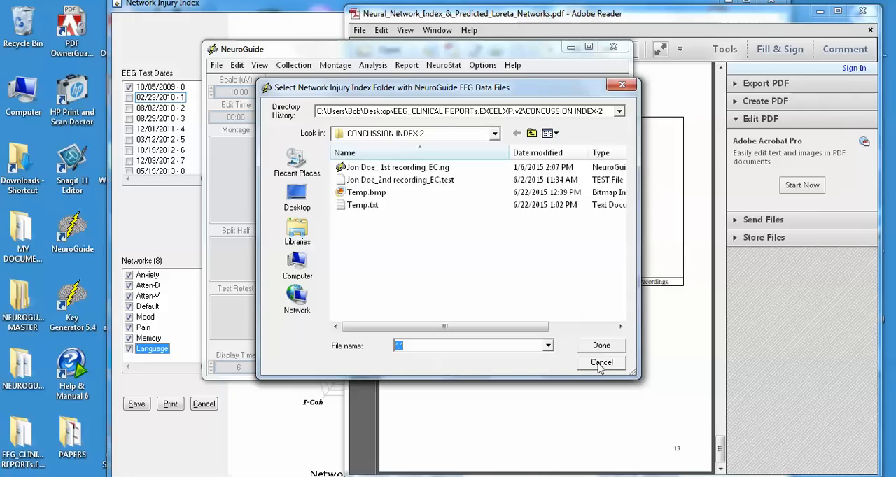
pyautogui.click(601, 363)
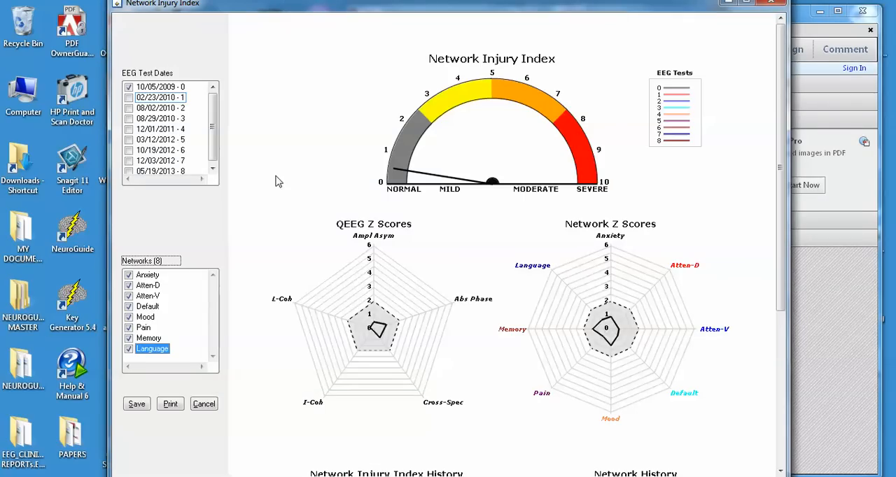
pyautogui.moveTo(448, 171)
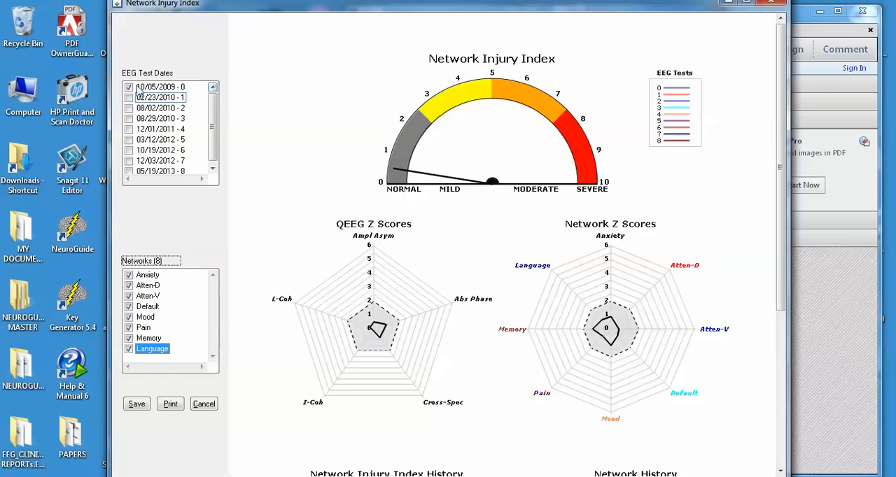
pyautogui.click(161, 86)
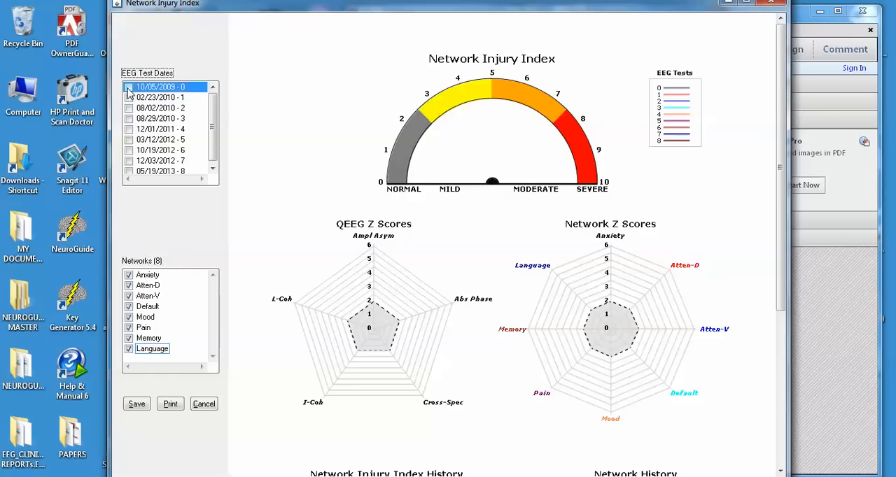
pyautogui.click(128, 87)
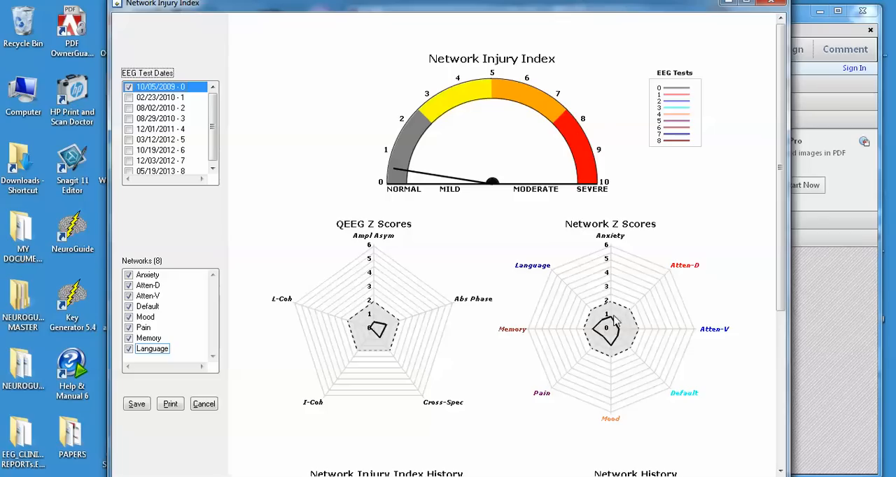
pyautogui.moveTo(619, 343)
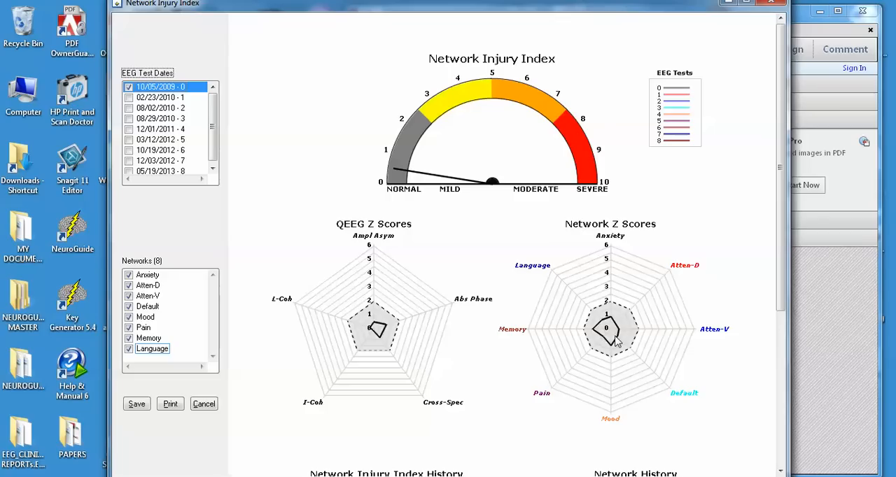
pyautogui.moveTo(516, 339)
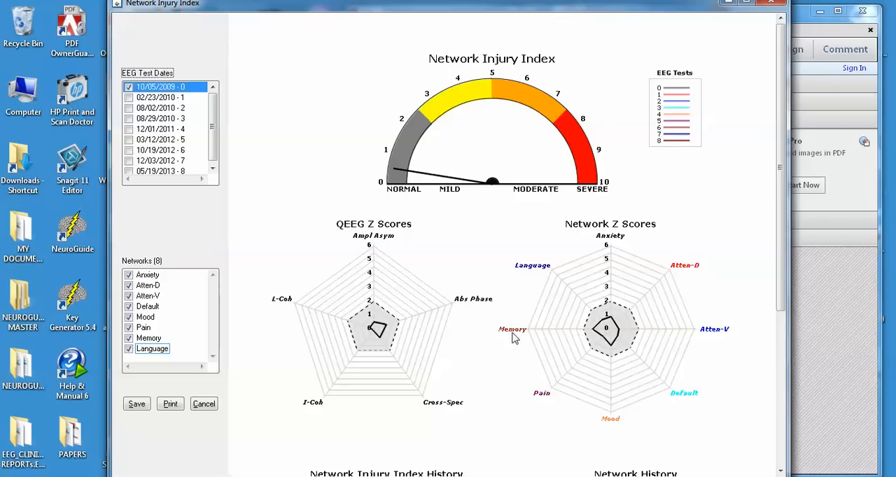
pyautogui.moveTo(450, 426)
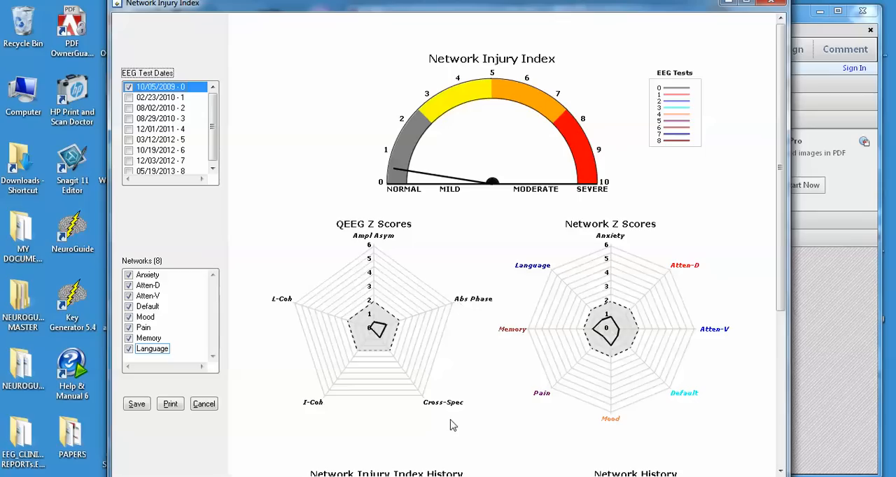
pyautogui.moveTo(333, 419)
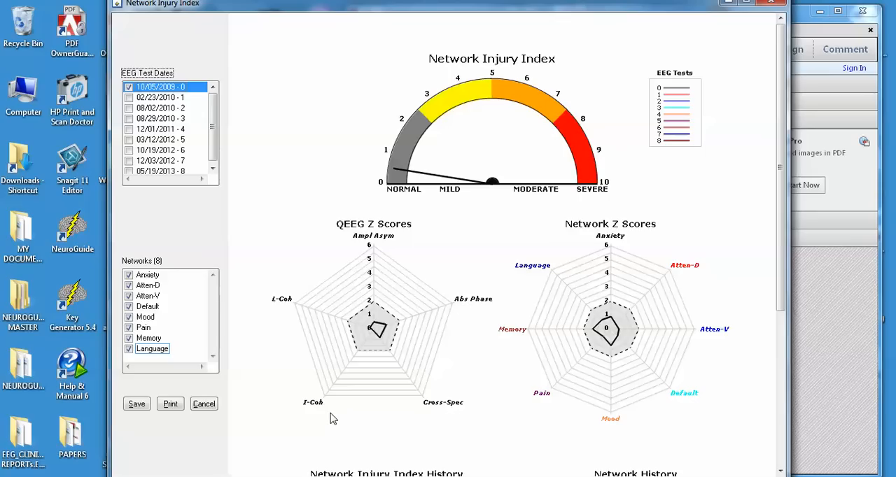
pyautogui.moveTo(322, 466)
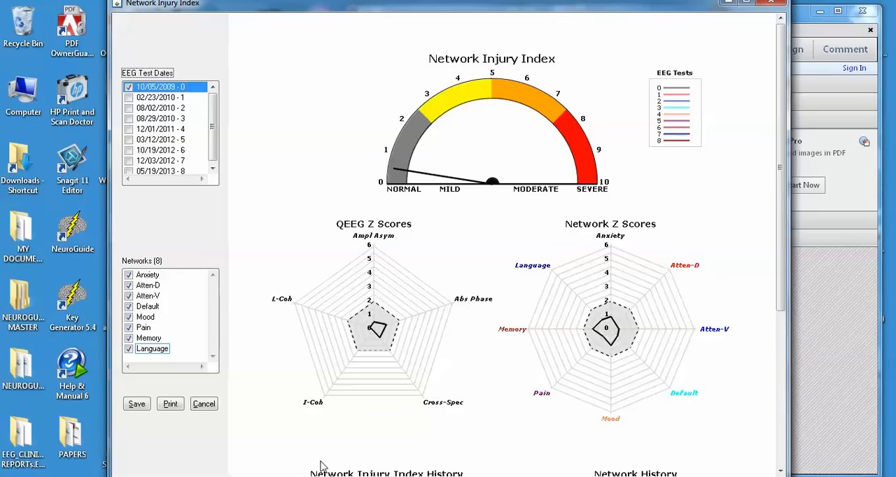
pyautogui.moveTo(407, 256)
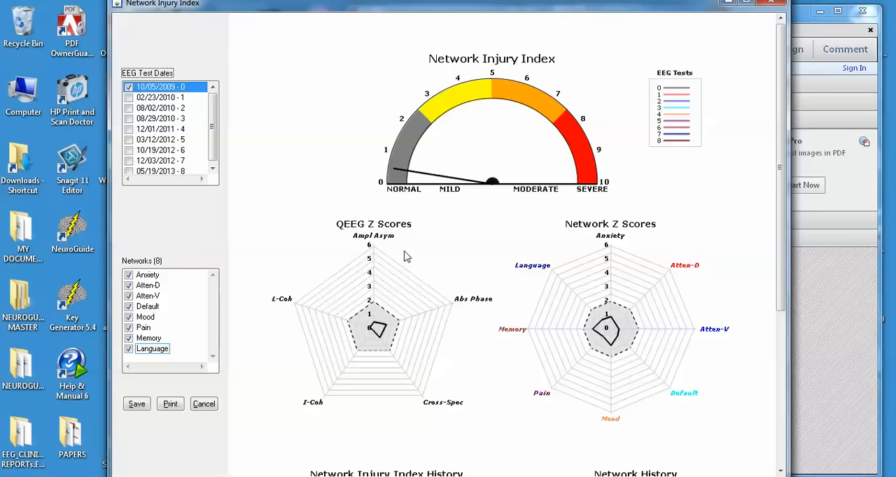
pyautogui.moveTo(277, 279)
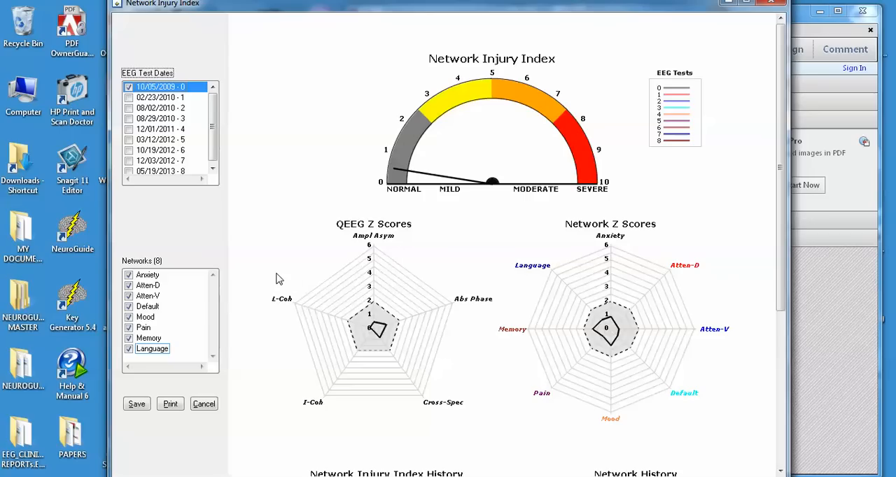
pyautogui.moveTo(392, 252)
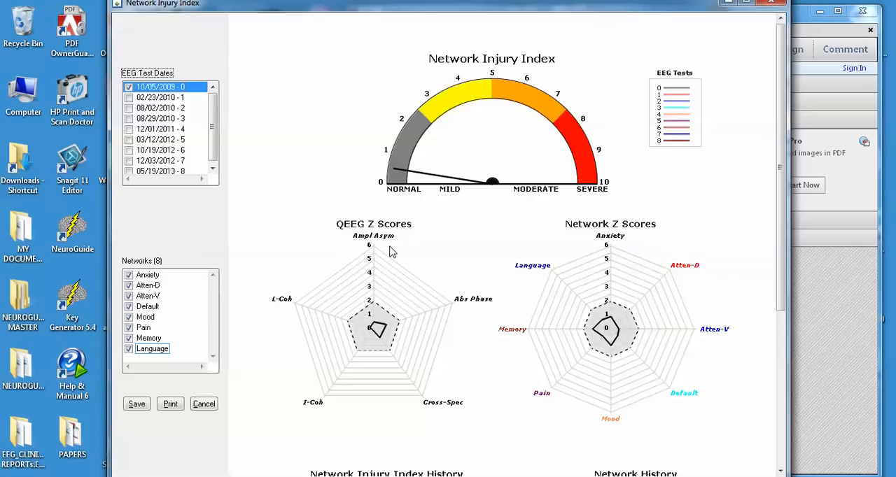
pyautogui.moveTo(585, 291)
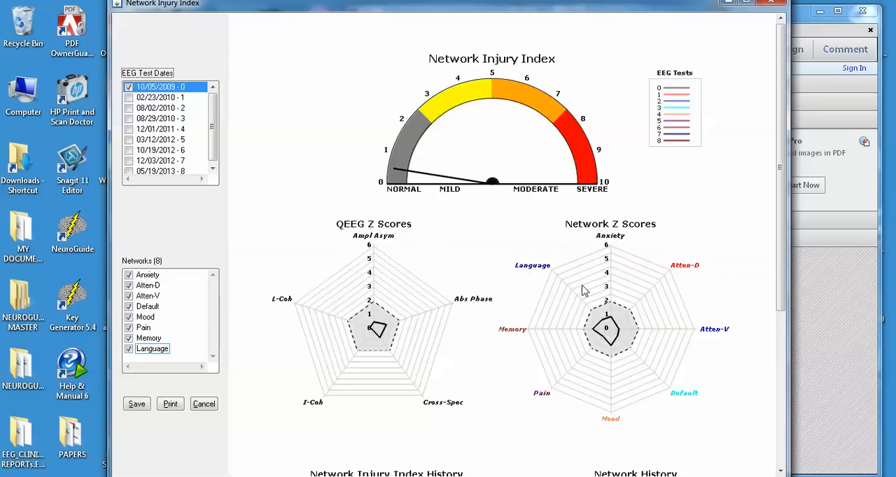
pyautogui.moveTo(658, 252)
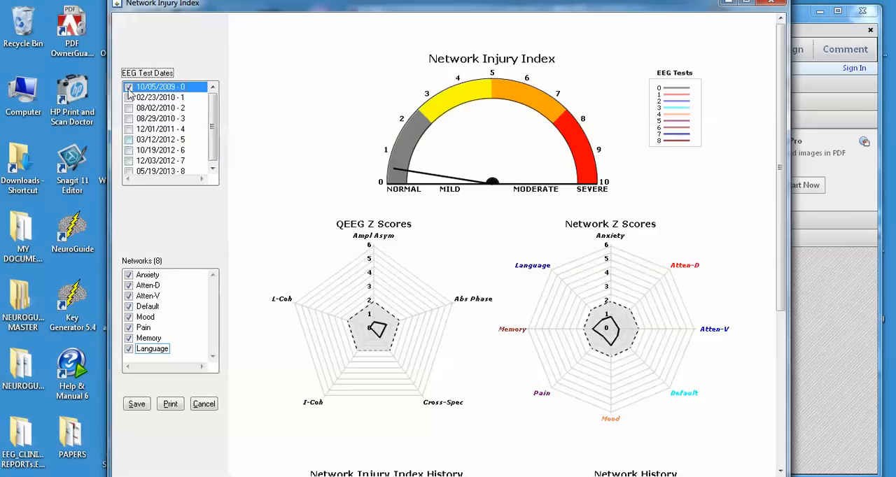
# - Tick the remaining test dates from 02/23/2010 through 05/19/2013 so all nine overlay on gauge and radars
pyautogui.click(129, 98)
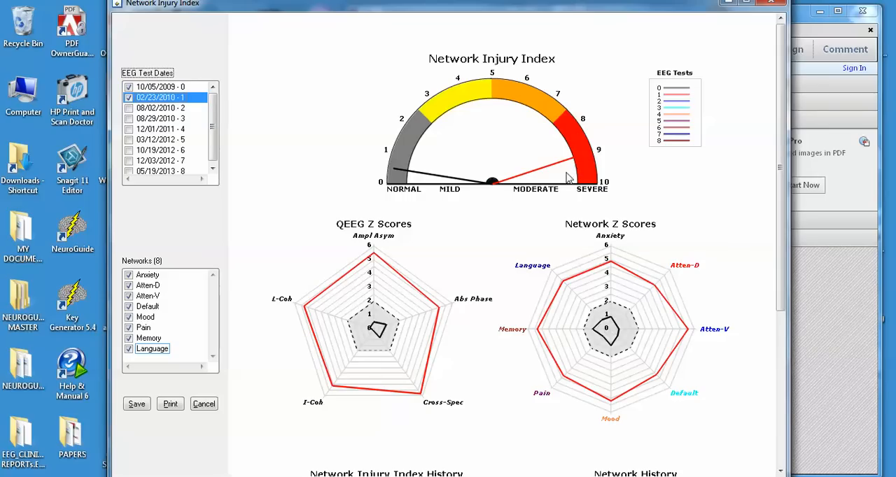
pyautogui.moveTo(565, 176)
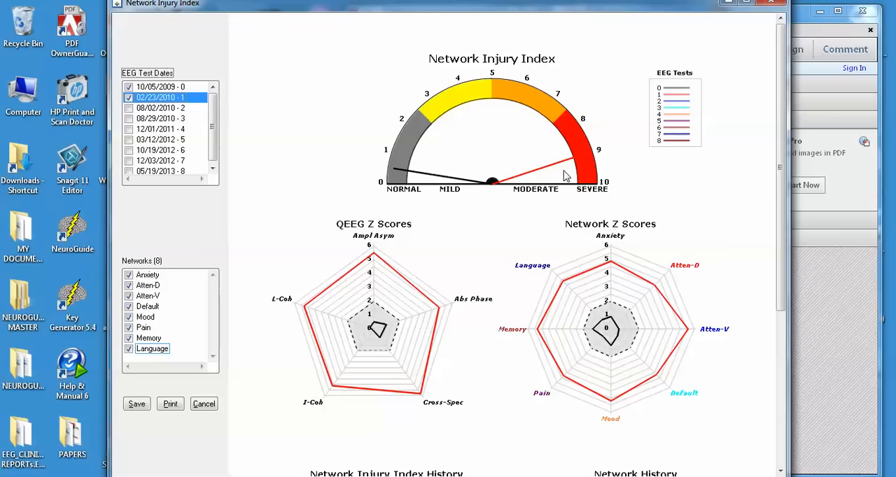
pyautogui.moveTo(564, 285)
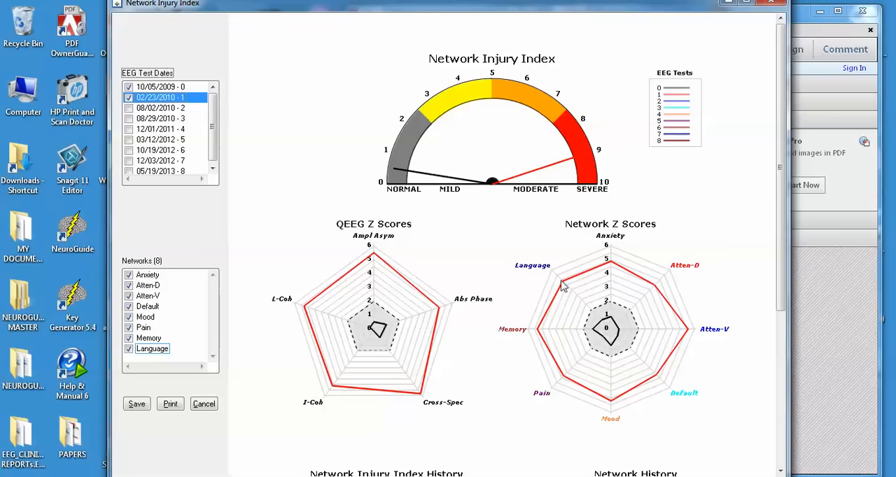
pyautogui.moveTo(532, 338)
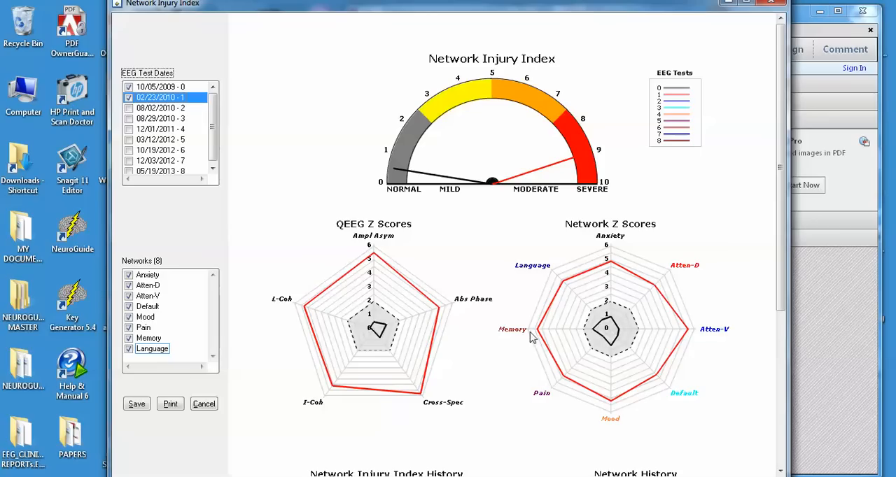
pyautogui.moveTo(611, 273)
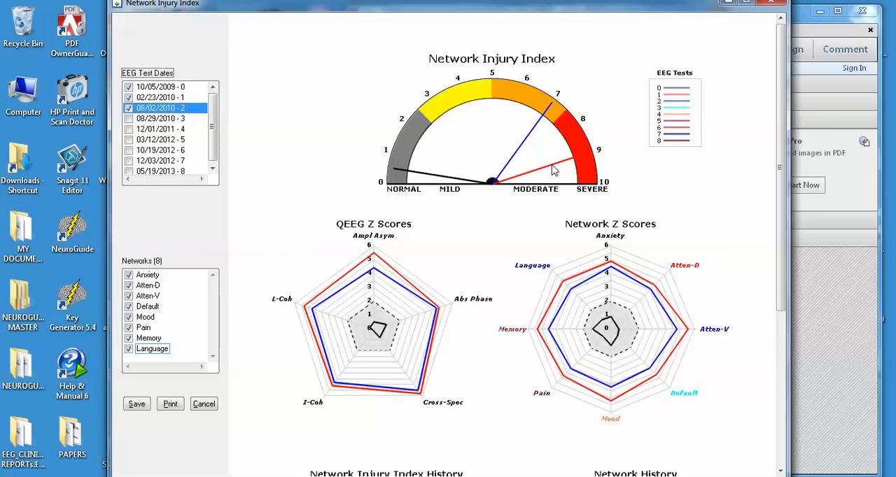
pyautogui.moveTo(594, 280)
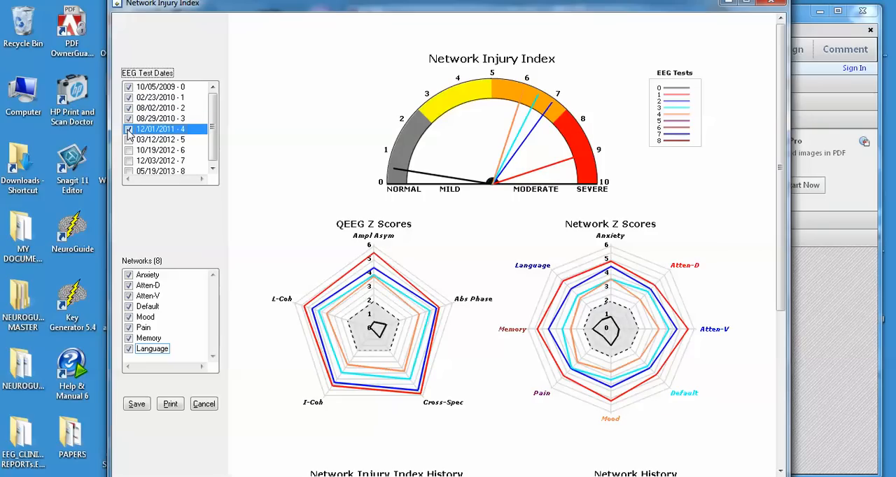
pyautogui.click(160, 140)
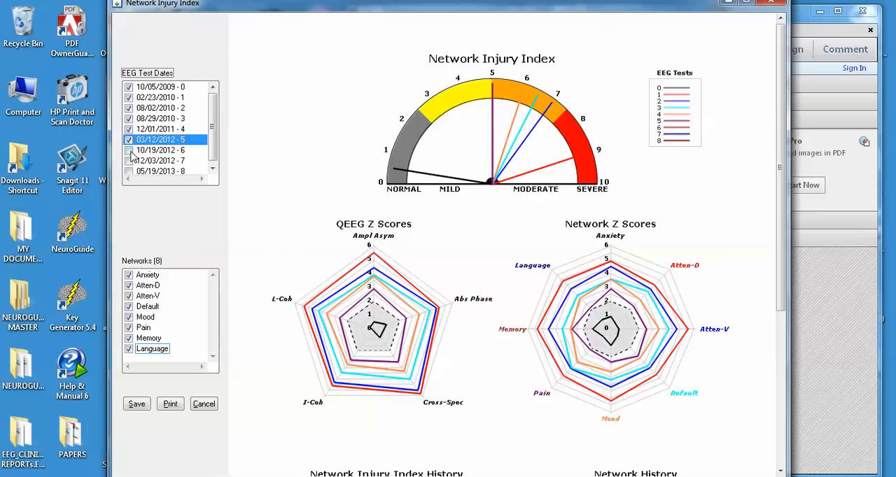
pyautogui.click(159, 160)
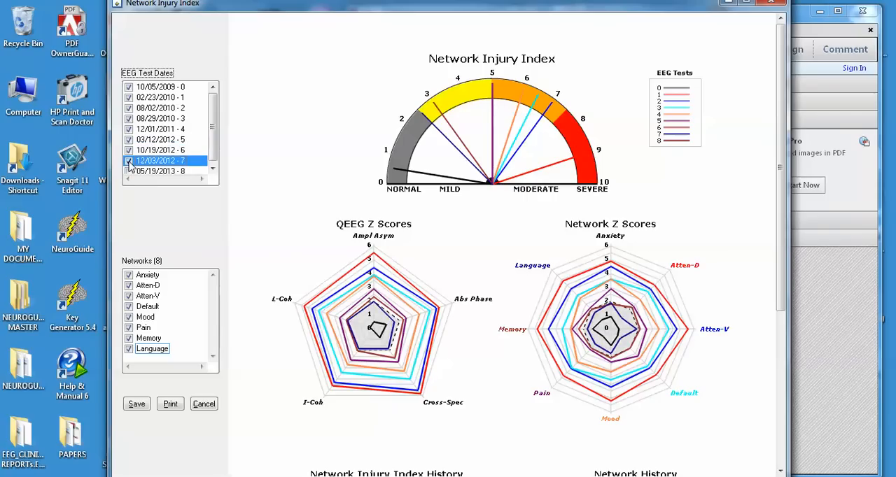
pyautogui.click(161, 171)
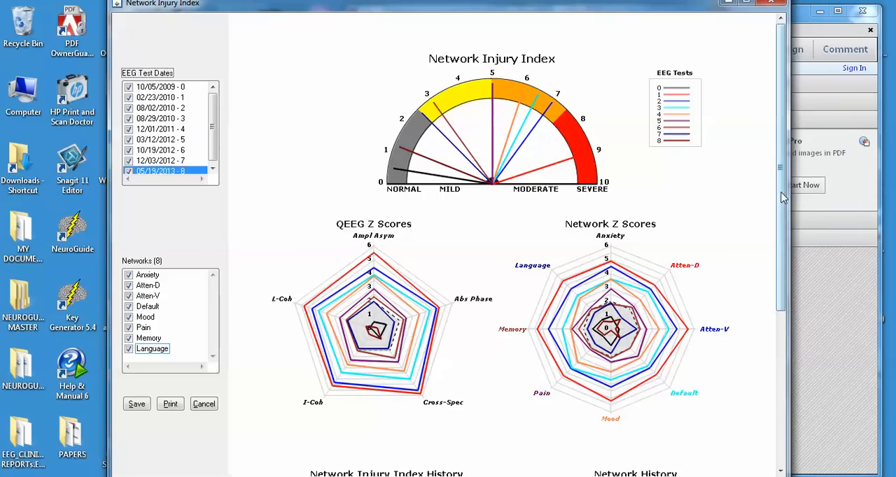
pyautogui.scroll(-3)
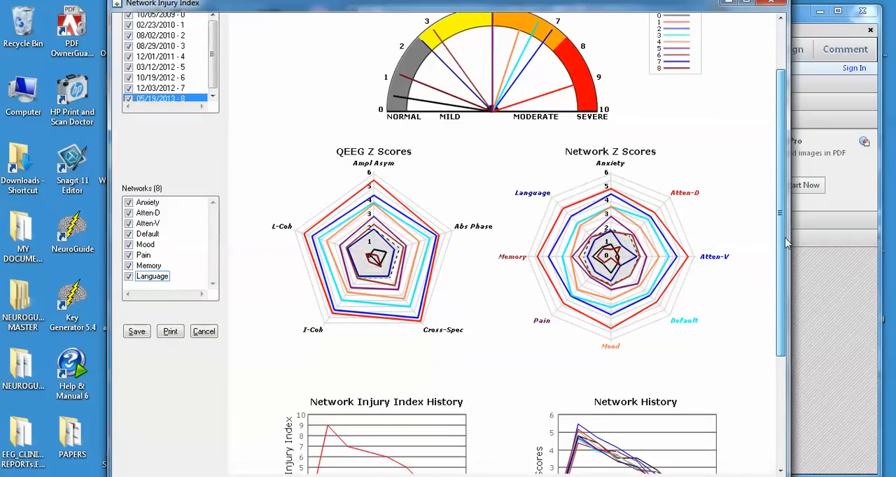
pyautogui.scroll(-3)
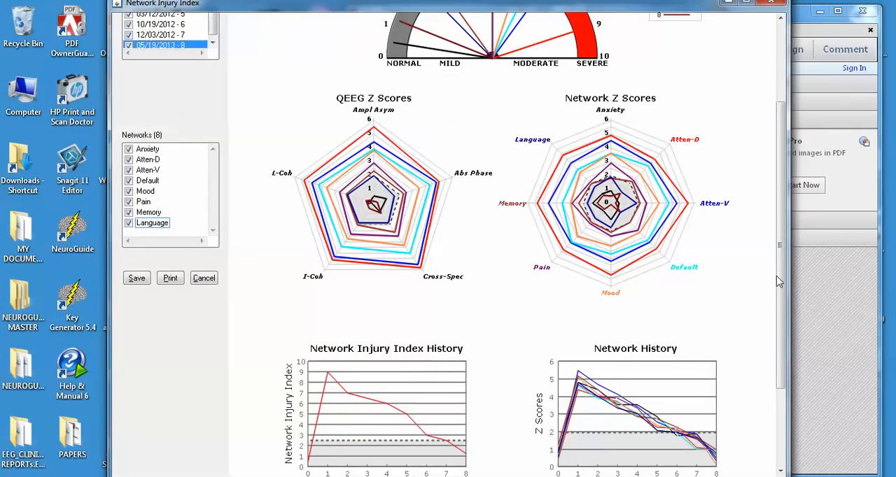
pyautogui.scroll(-3)
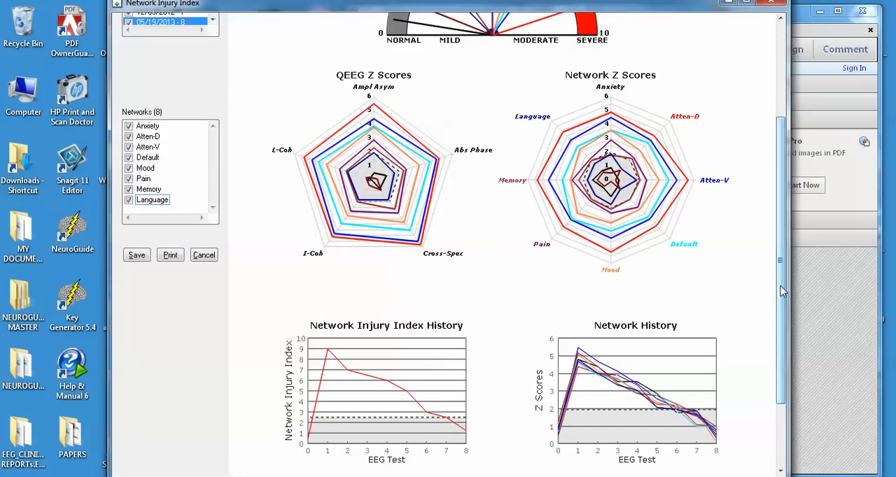
pyautogui.moveTo(308, 405)
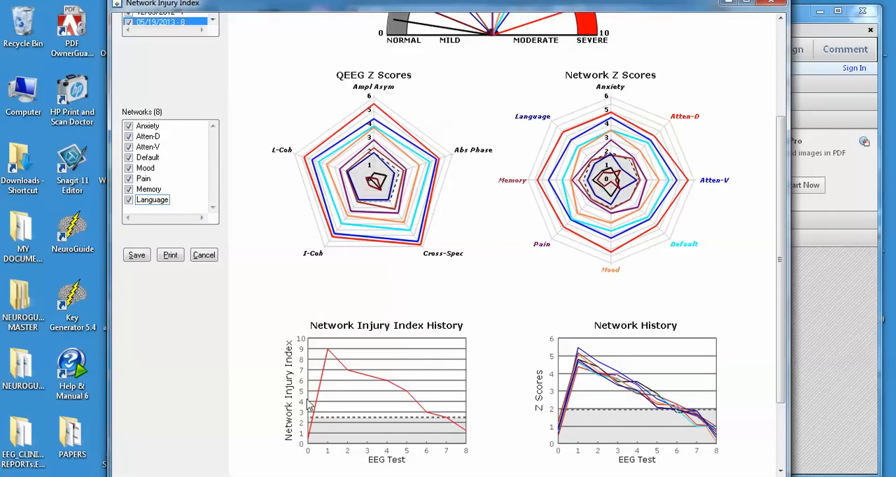
pyautogui.moveTo(356, 451)
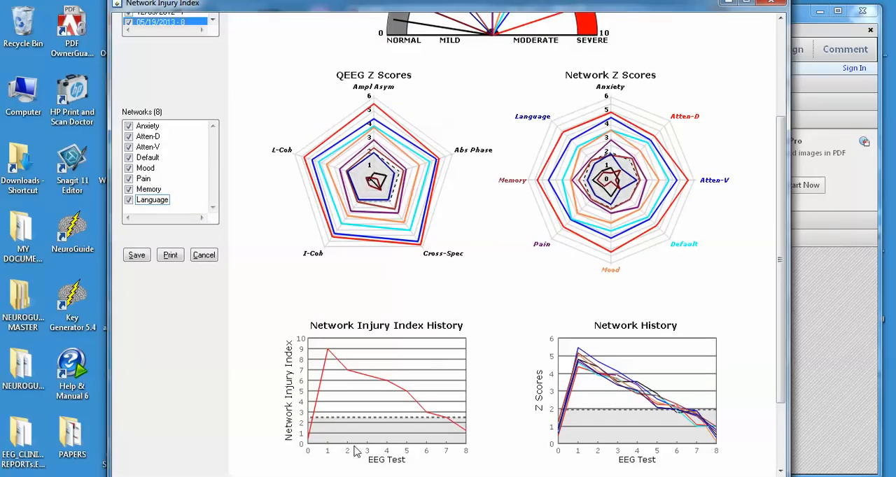
pyautogui.moveTo(316, 459)
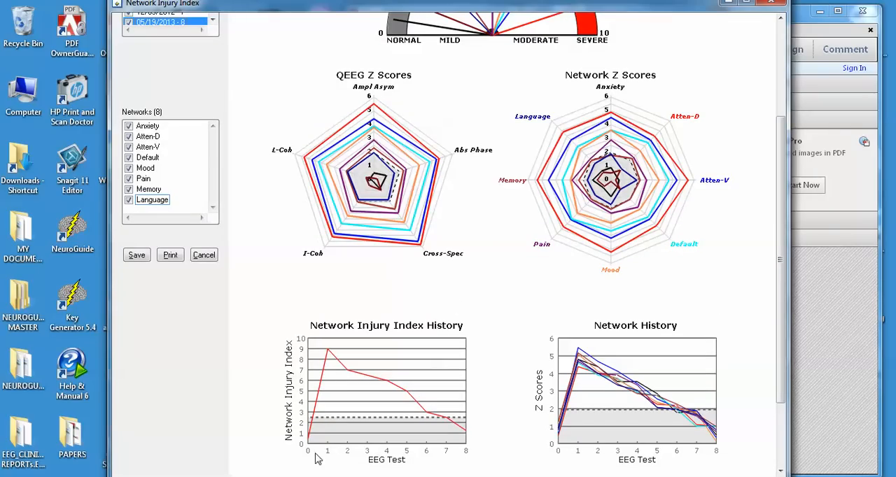
pyautogui.moveTo(308, 450)
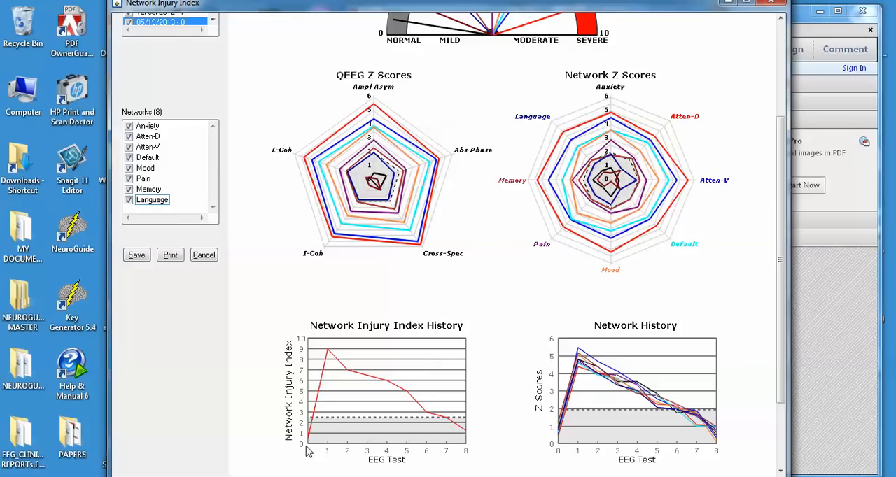
pyautogui.moveTo(476, 457)
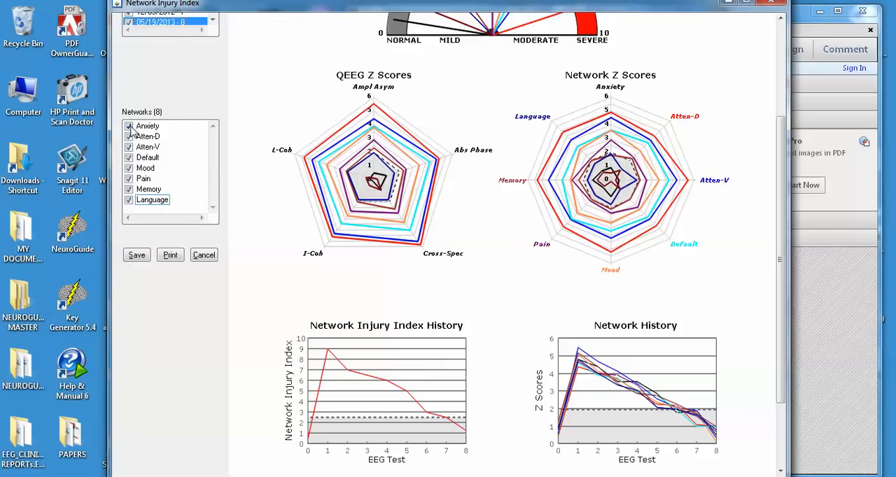
# - Untick Anxiety and the other networks to leave Memory, then add Language to the history chart
pyautogui.click(128, 126)
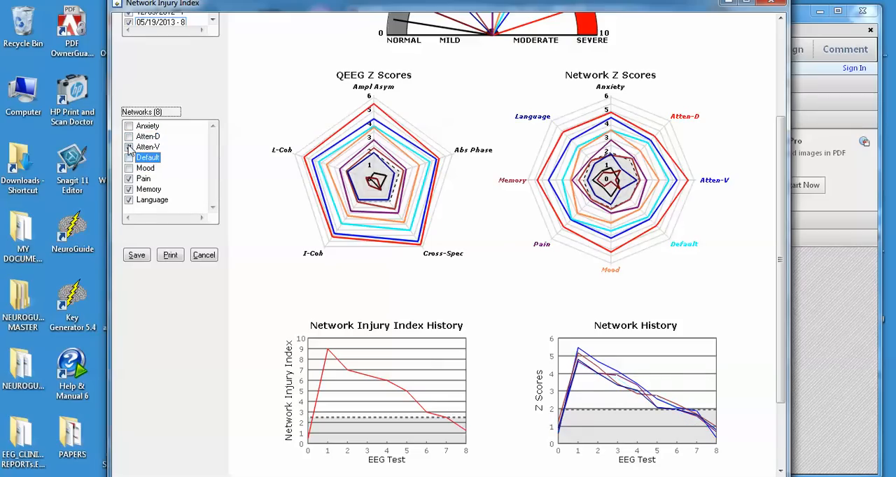
pyautogui.click(149, 147)
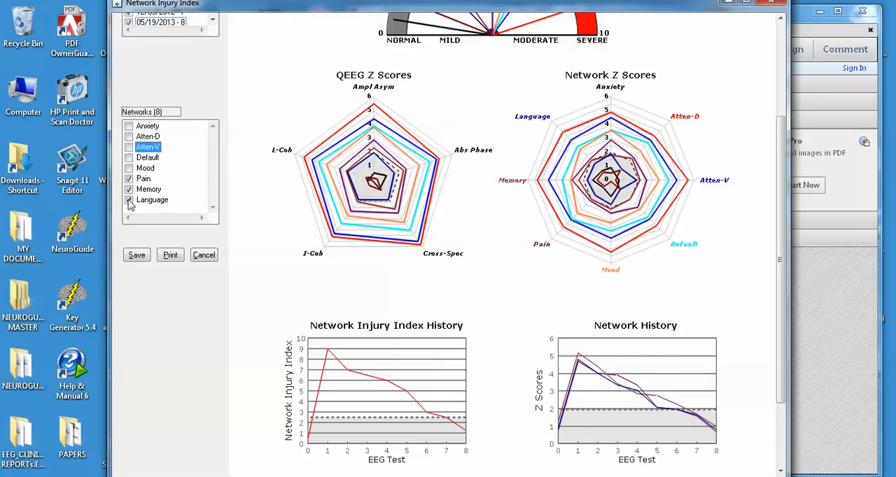
pyautogui.click(129, 189)
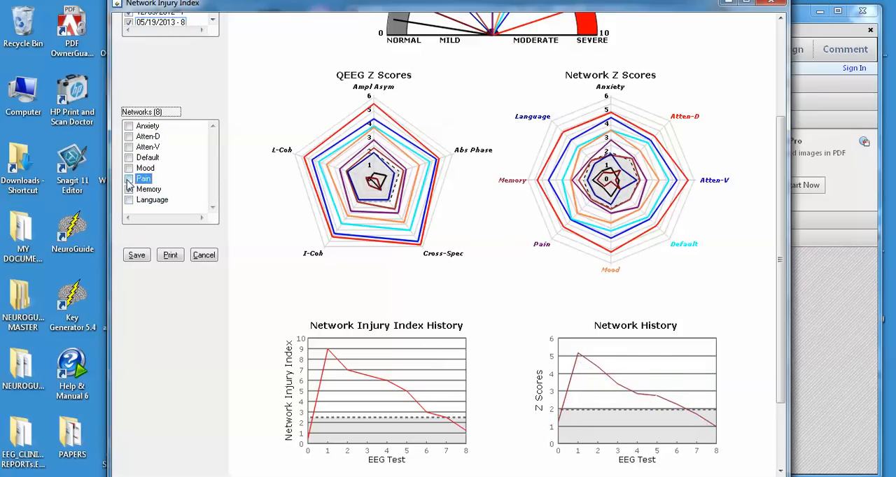
pyautogui.click(128, 189)
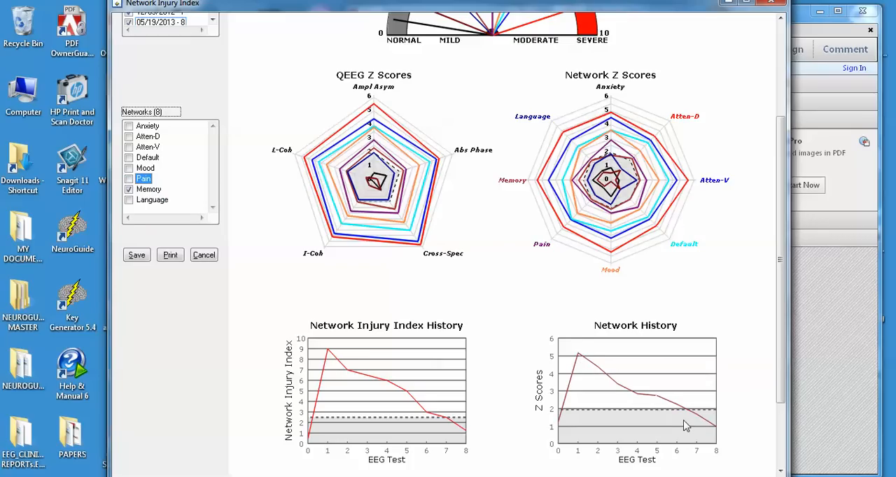
pyautogui.moveTo(571, 420)
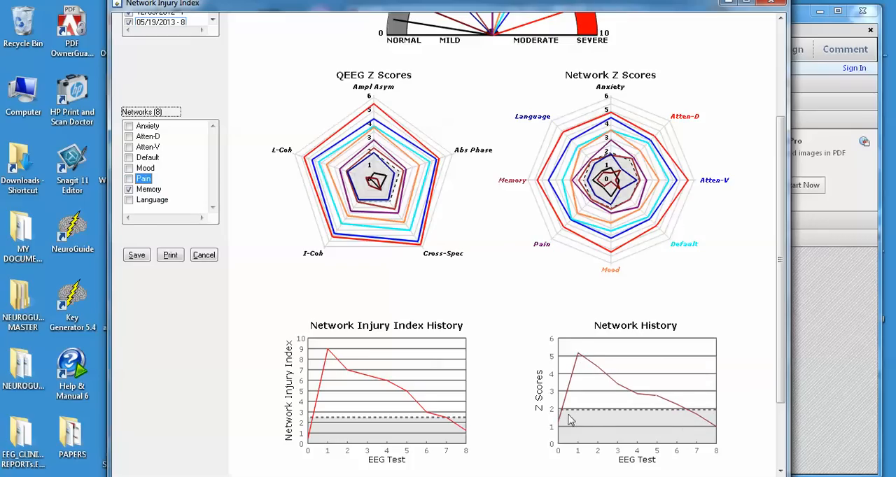
pyautogui.moveTo(711, 411)
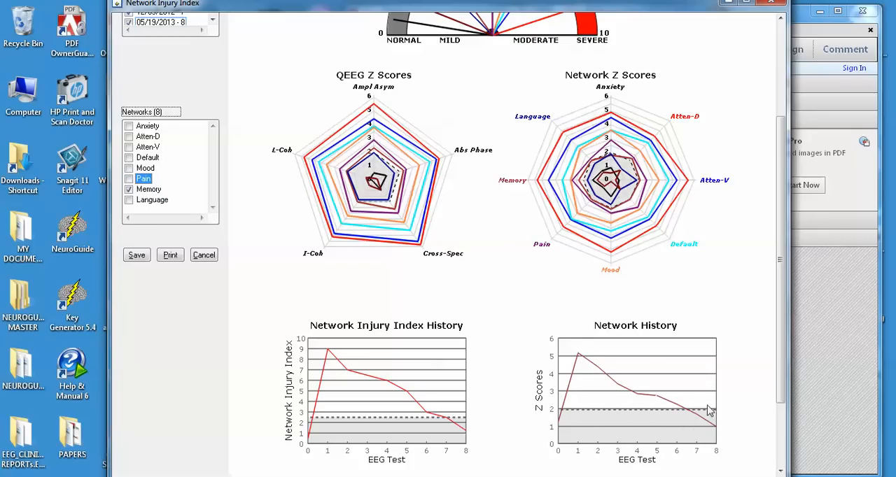
pyautogui.moveTo(689, 426)
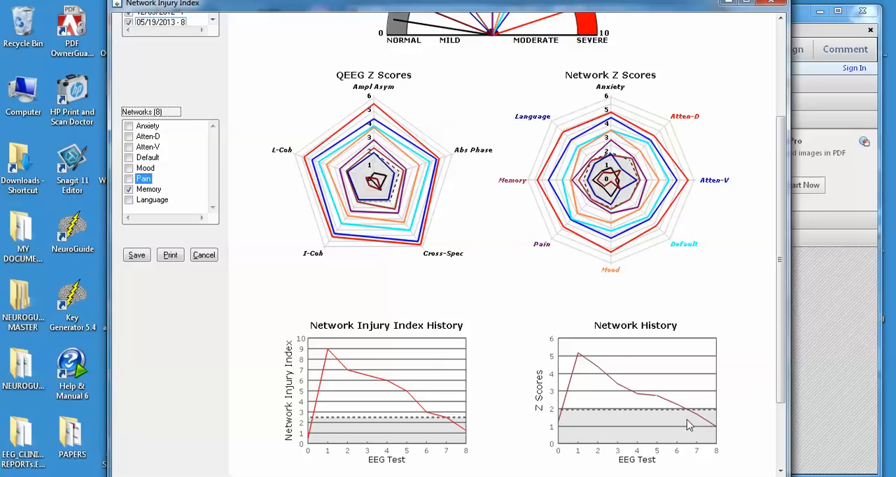
pyautogui.moveTo(700, 427)
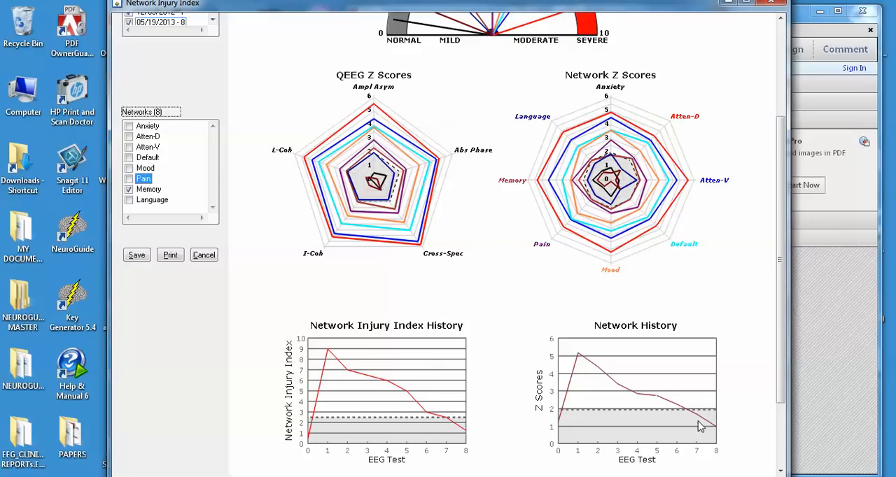
pyautogui.moveTo(688, 417)
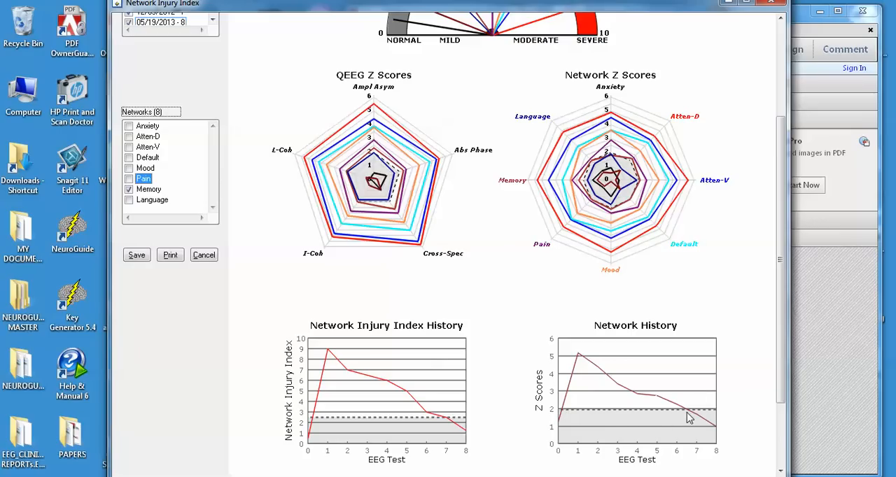
pyautogui.click(128, 200)
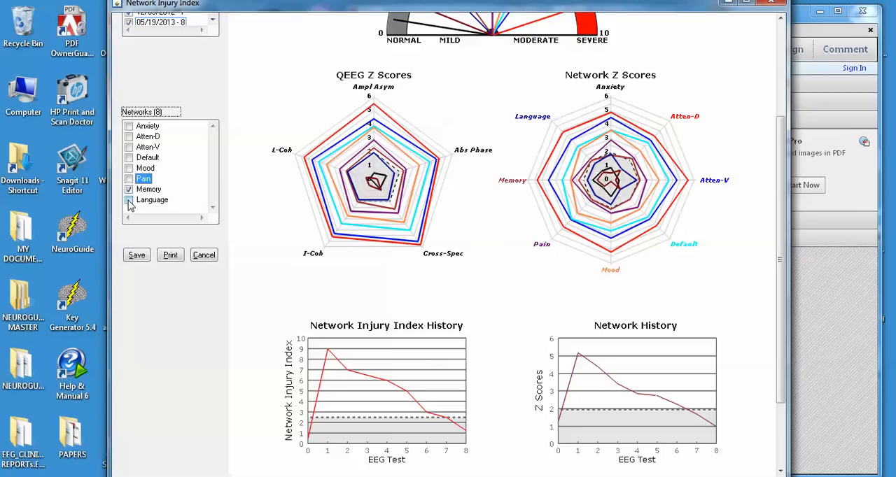
pyautogui.click(151, 201)
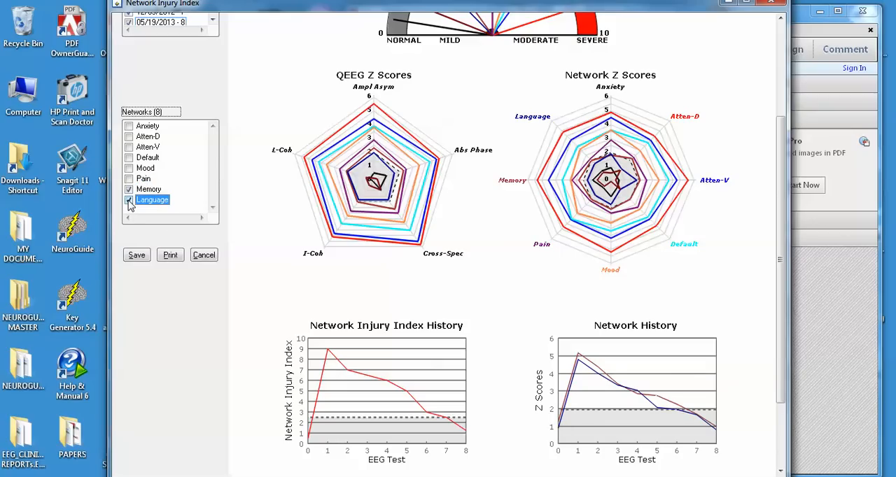
# - Re-tick Pain, Mood, Default, Atten-V, Atten-D and Anxiety so all eight networks plot again
pyautogui.click(142, 179)
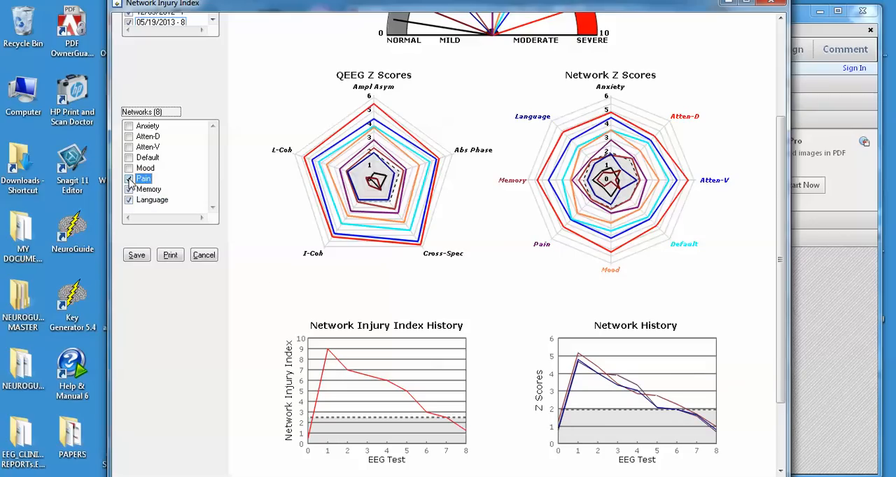
pyautogui.click(146, 168)
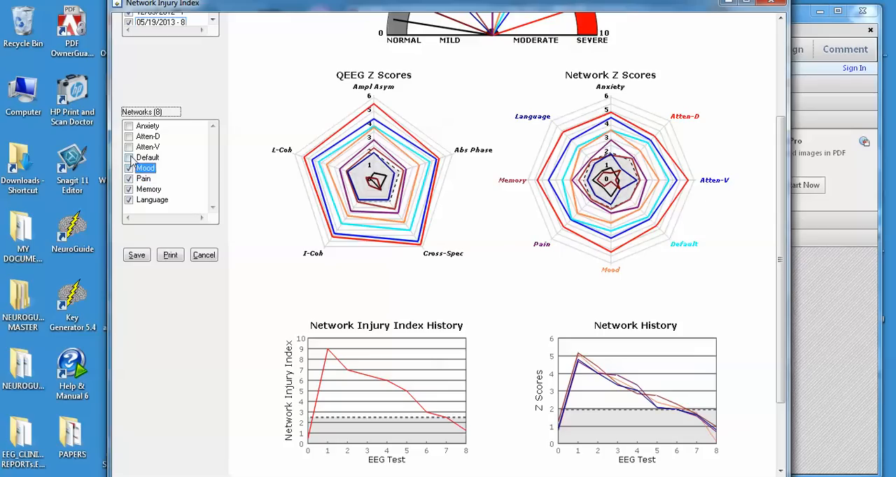
pyautogui.click(129, 145)
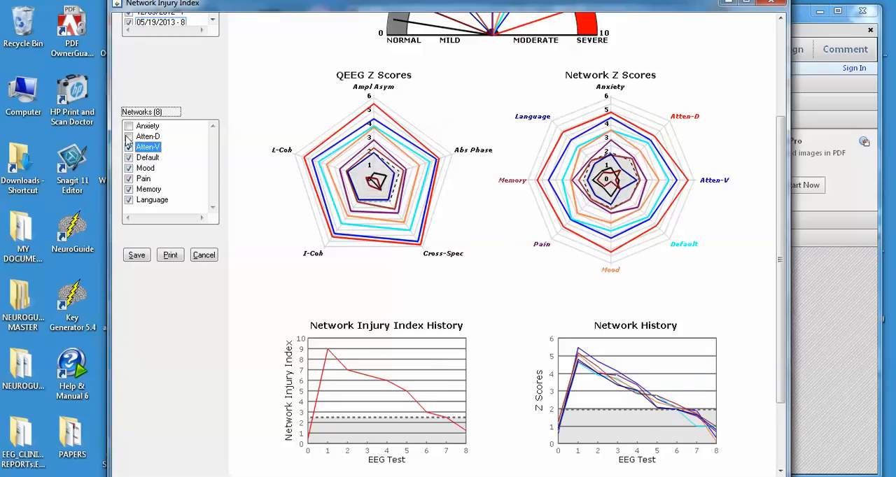
pyautogui.click(147, 126)
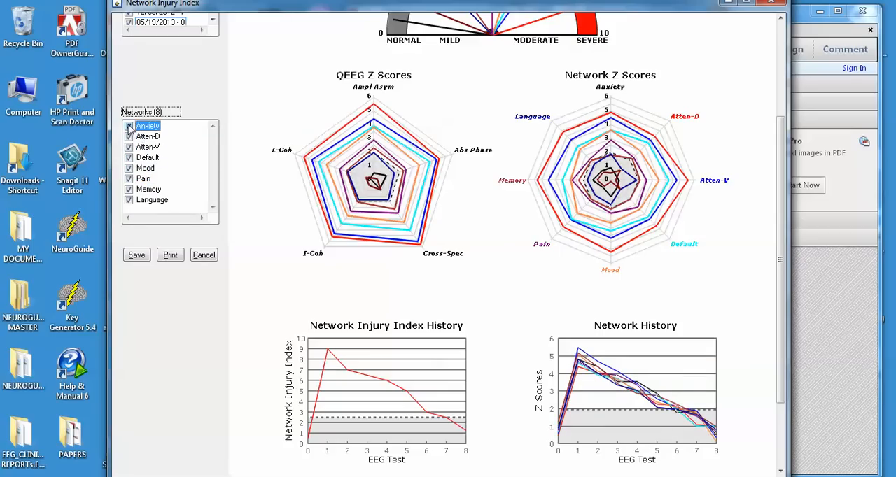
pyautogui.click(147, 126)
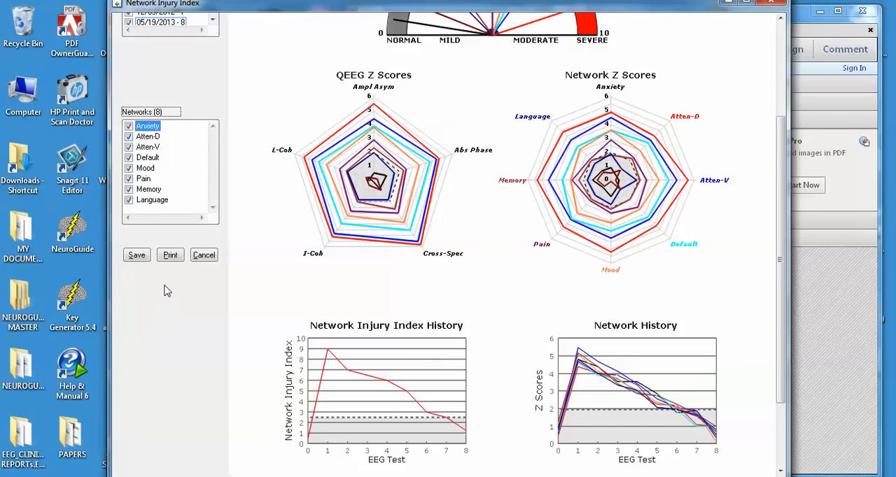
pyautogui.moveTo(146, 271)
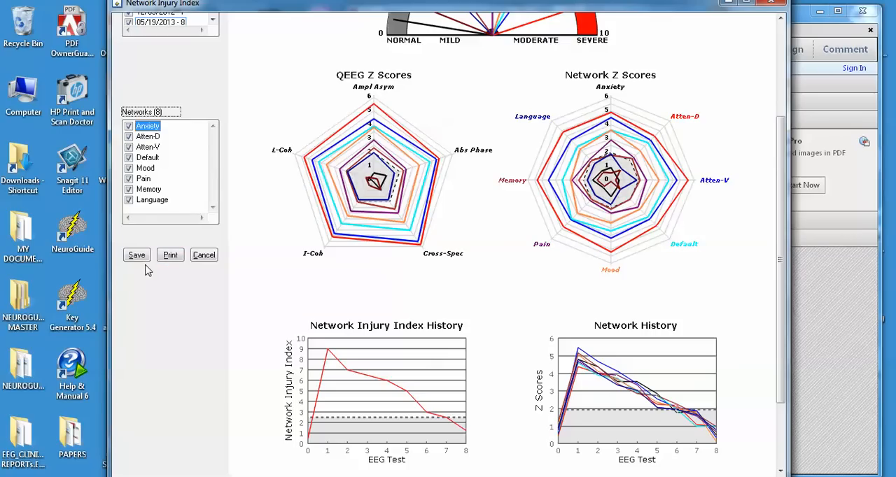
pyautogui.moveTo(761, 330)
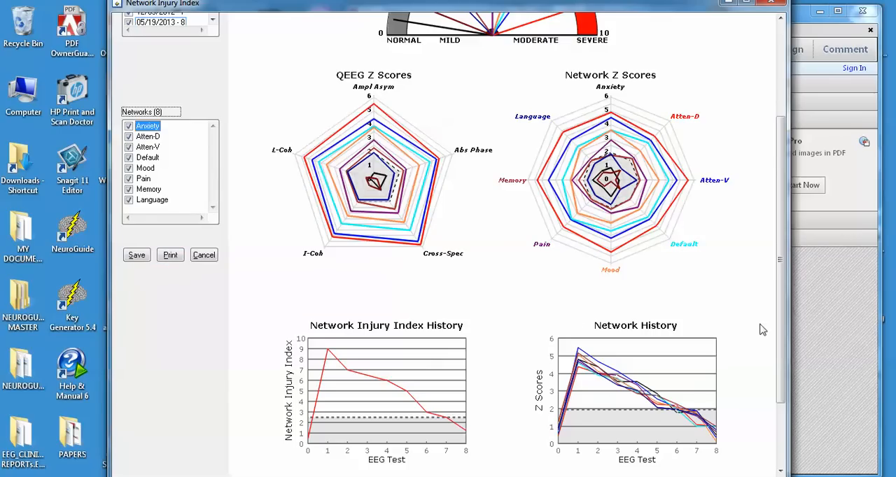
pyautogui.scroll(3)
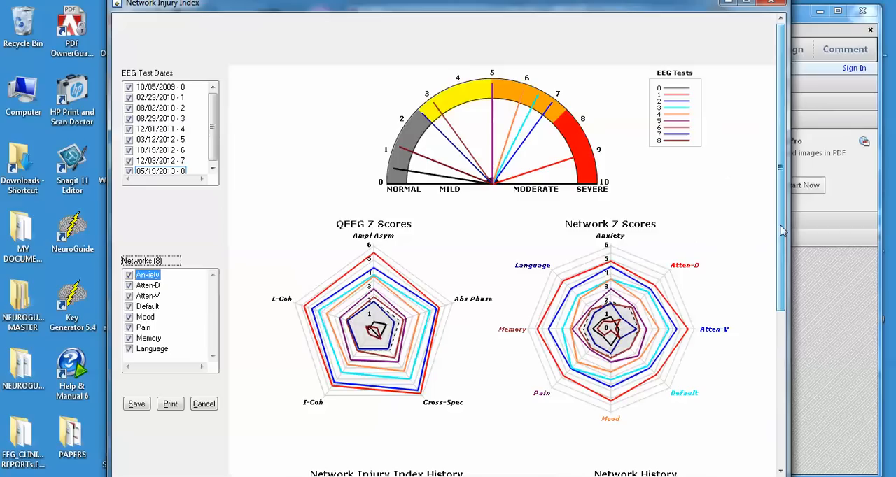
pyautogui.scroll(3)
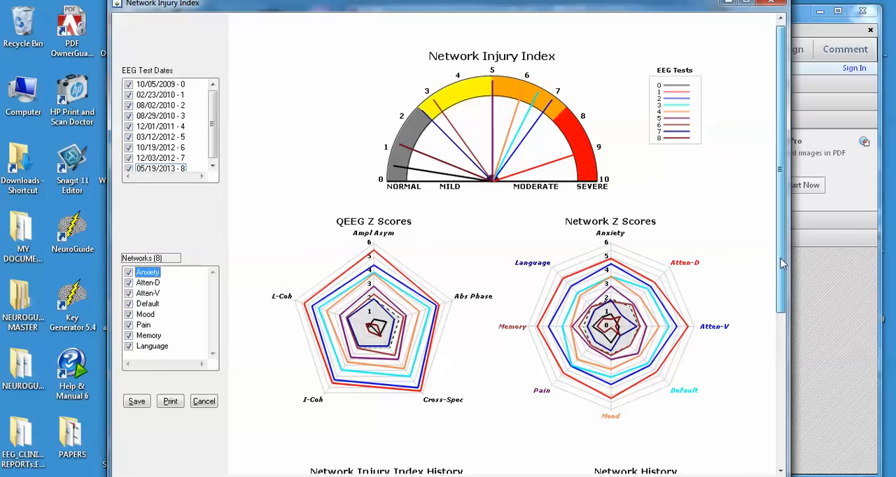
pyautogui.scroll(-3)
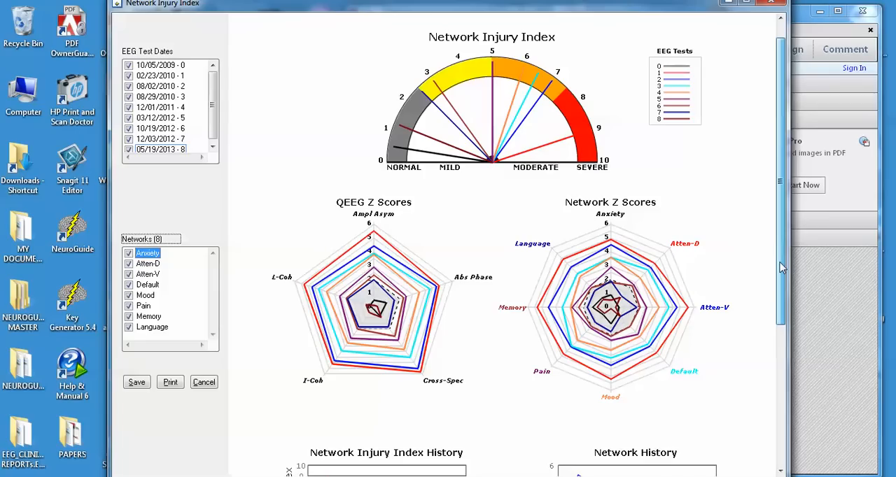
pyautogui.scroll(-3)
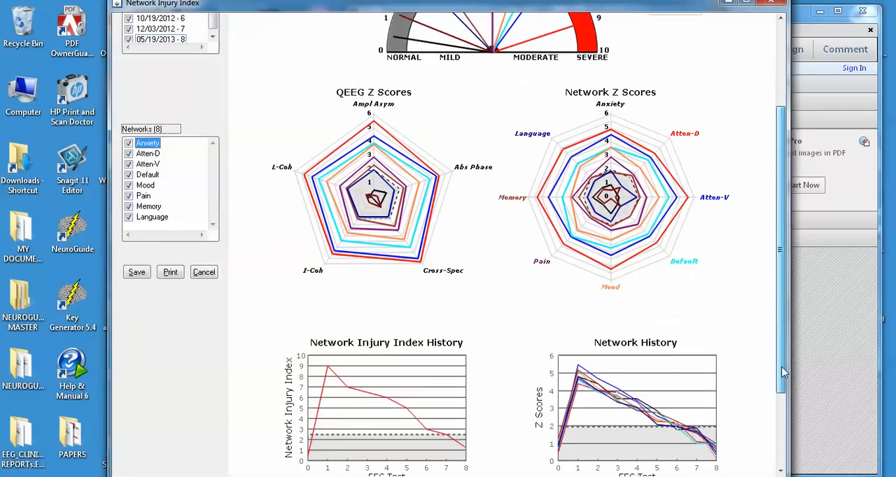
pyautogui.scroll(3)
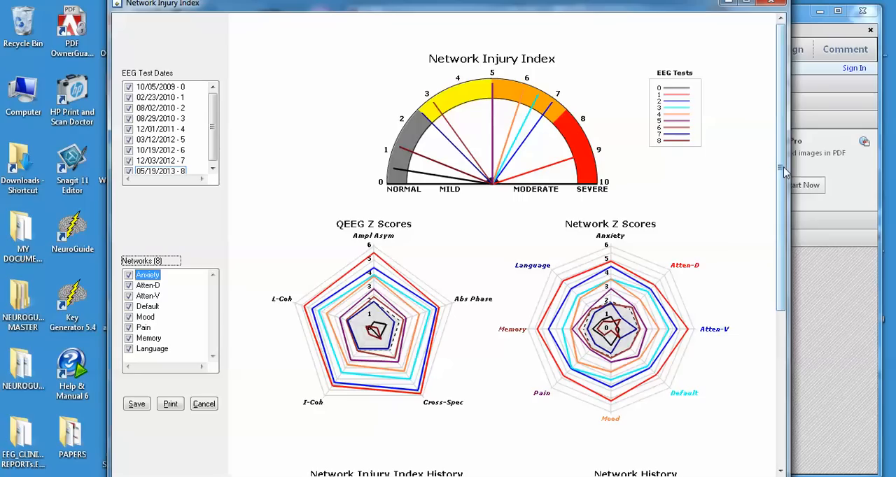
pyautogui.moveTo(784, 132)
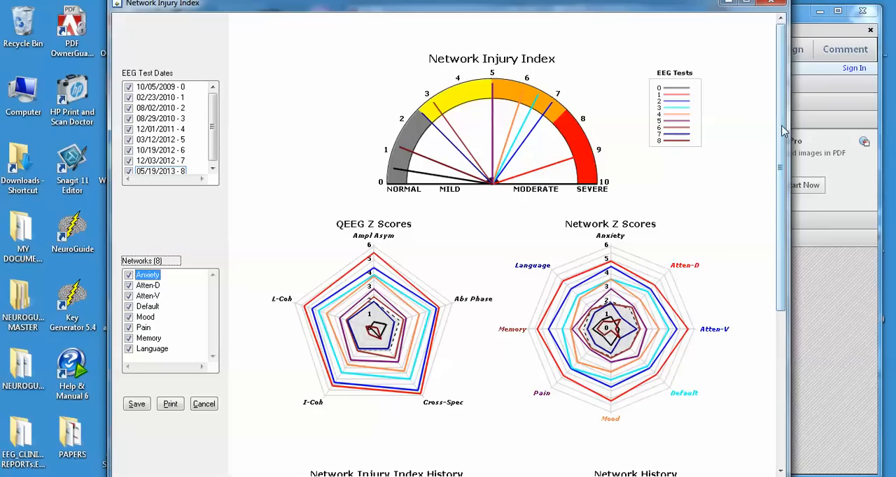